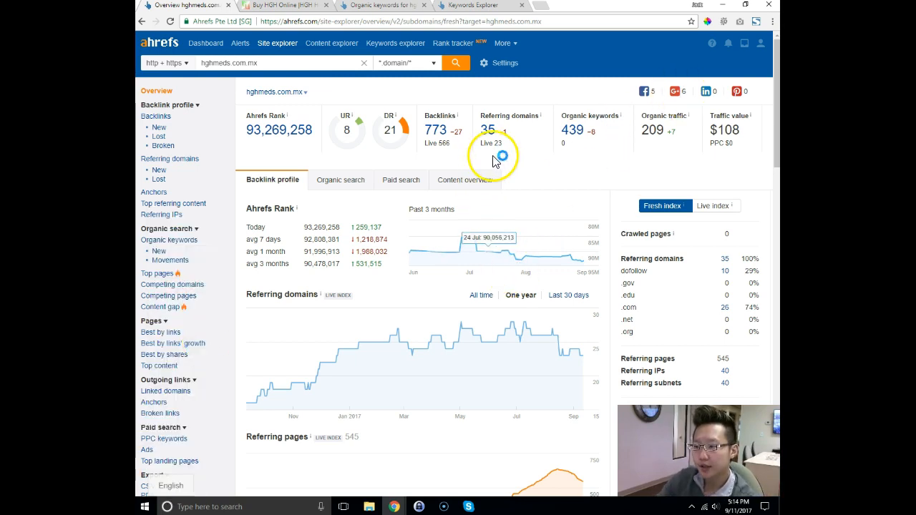
pyautogui.moveTo(457, 153)
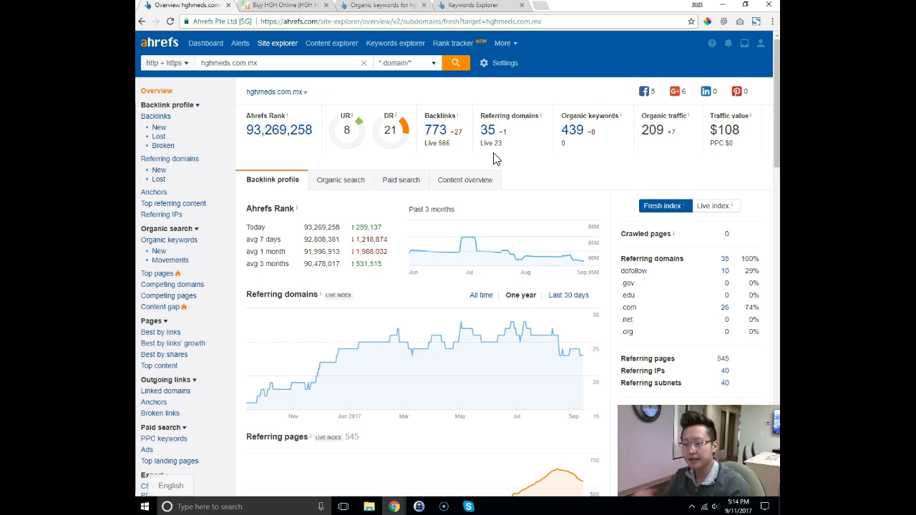
pyautogui.moveTo(531, 99)
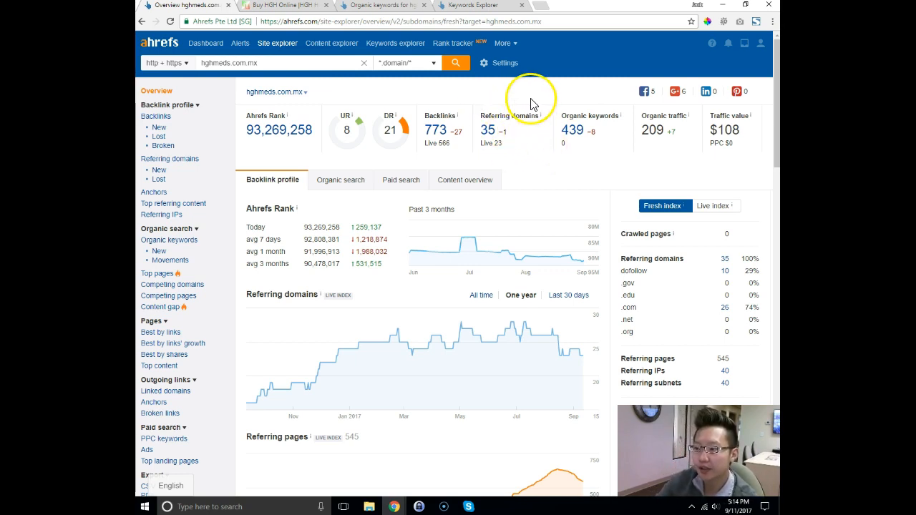
pyautogui.moveTo(554, 117)
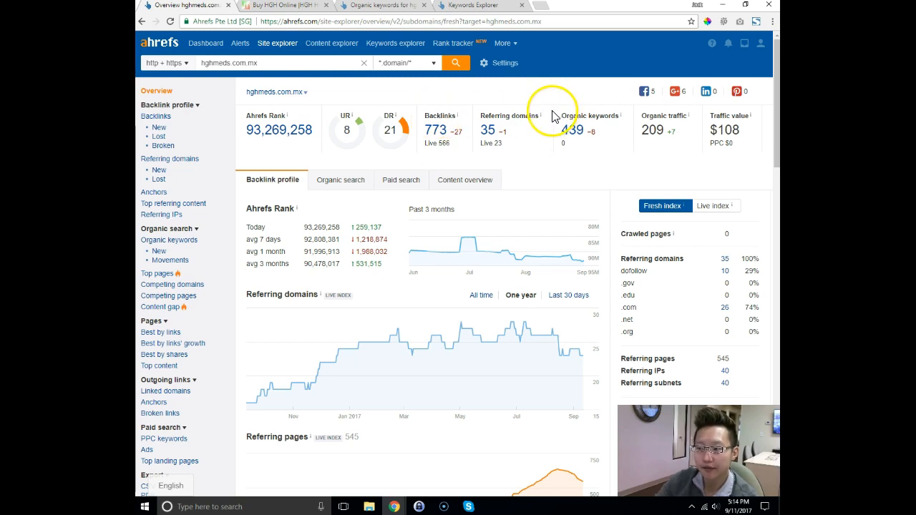
pyautogui.moveTo(502, 158)
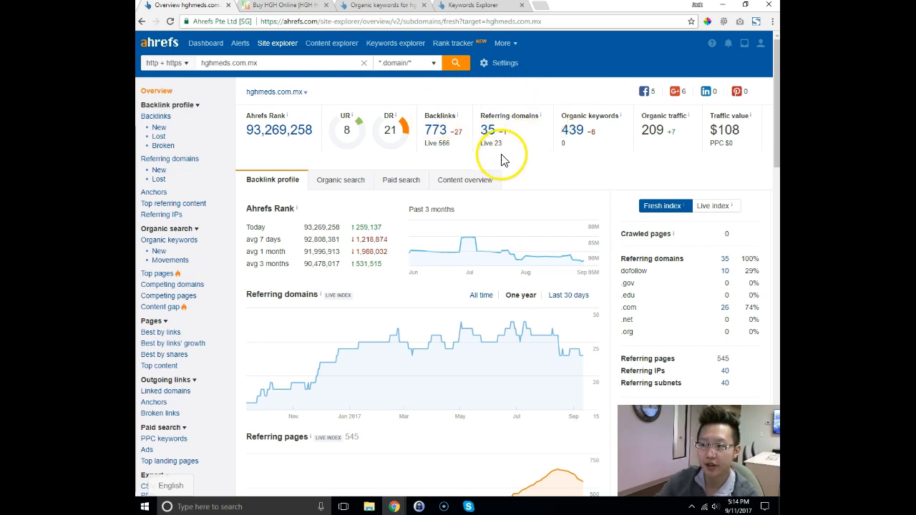
pyautogui.moveTo(268, 15)
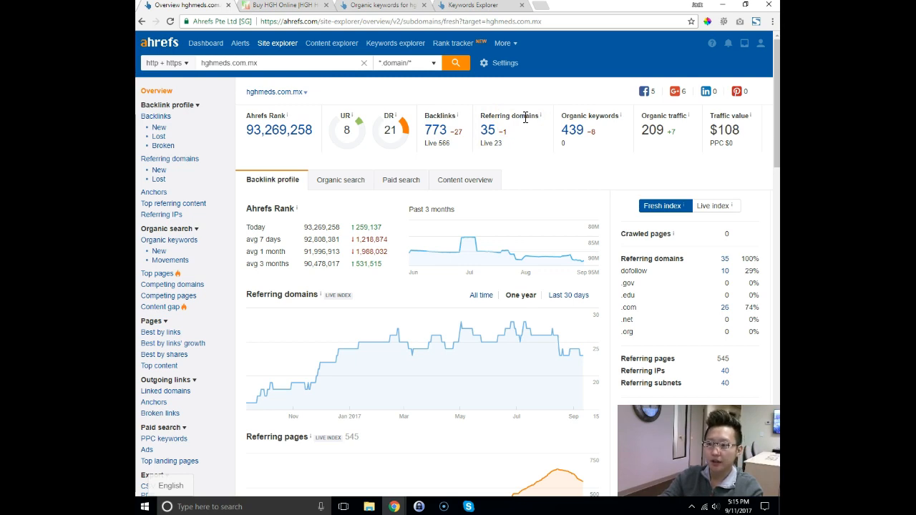
pyautogui.moveTo(541, 129)
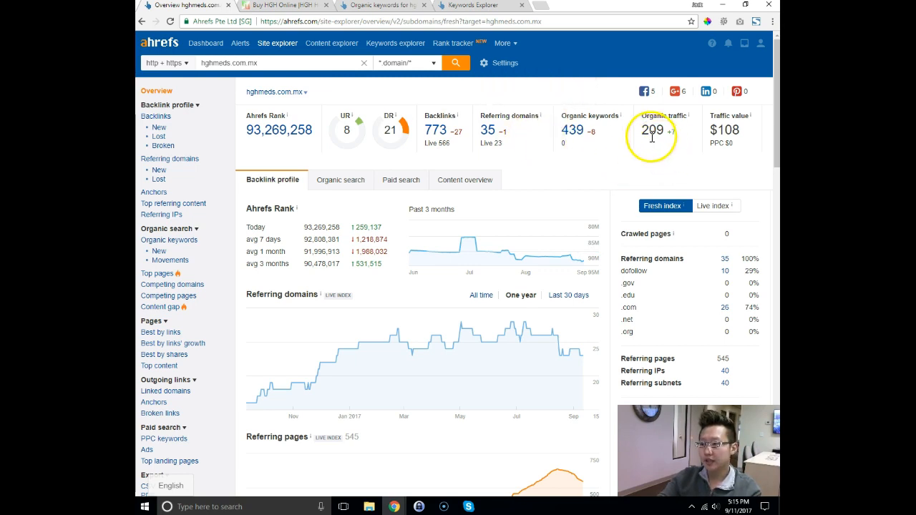
pyautogui.moveTo(693, 129)
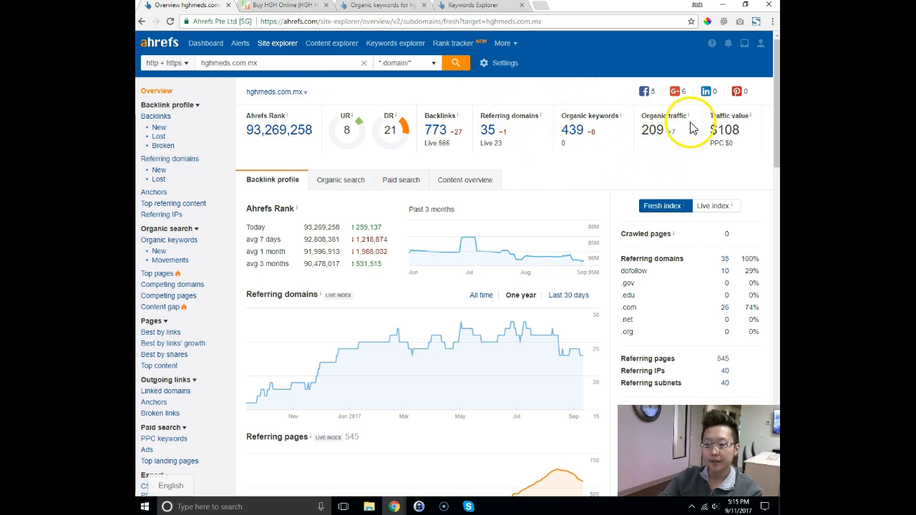
pyautogui.moveTo(535, 239)
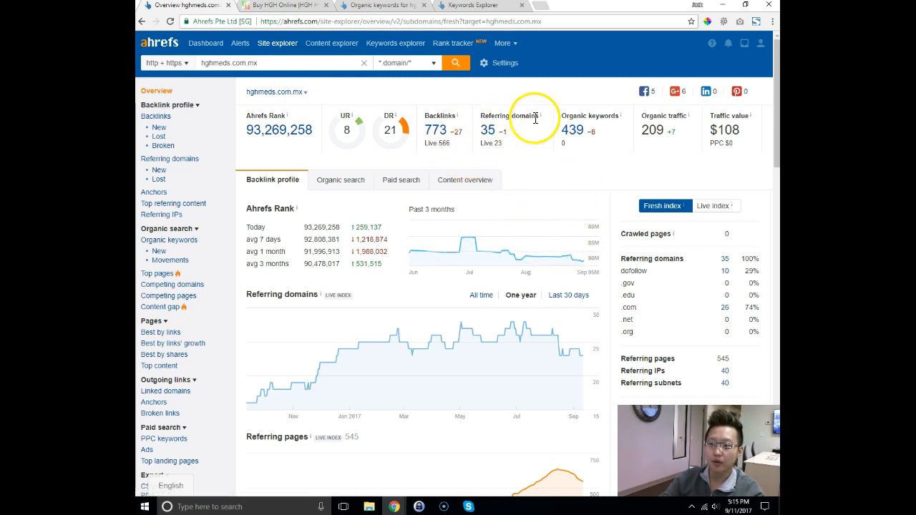
pyautogui.moveTo(657, 129)
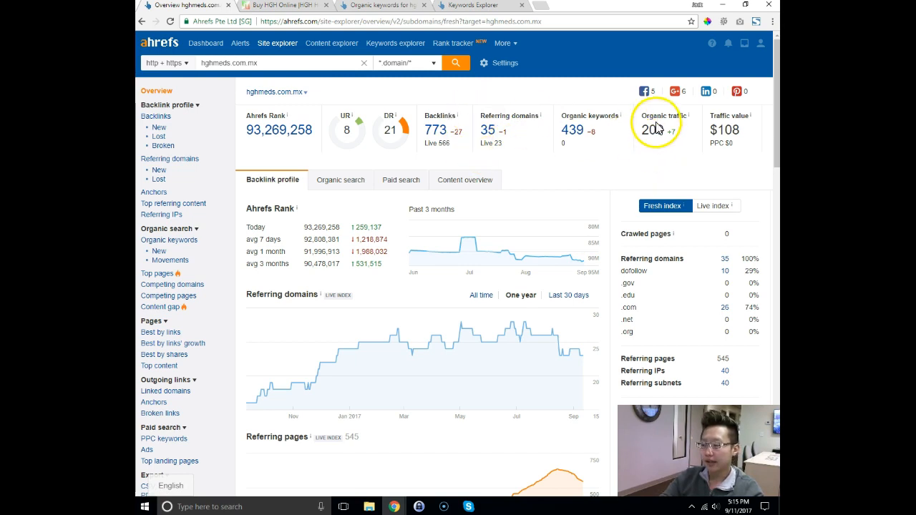
pyautogui.moveTo(685, 159)
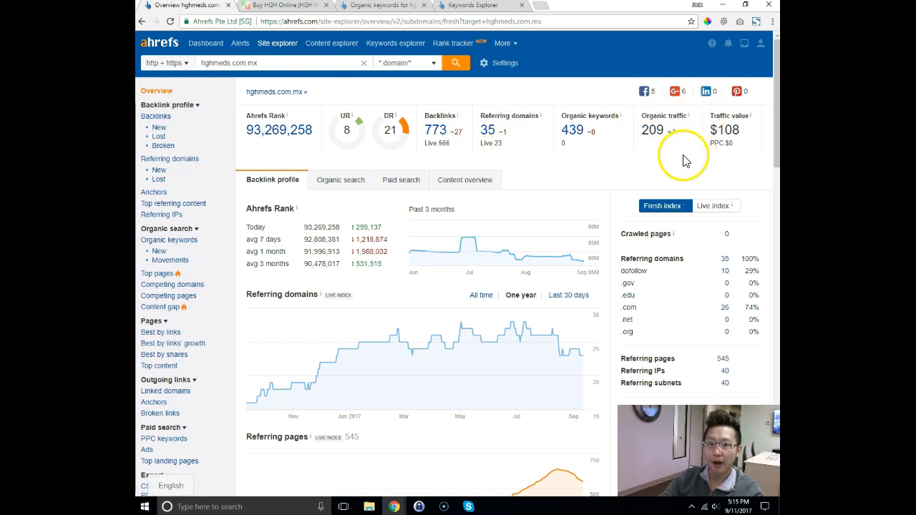
pyautogui.moveTo(678, 154)
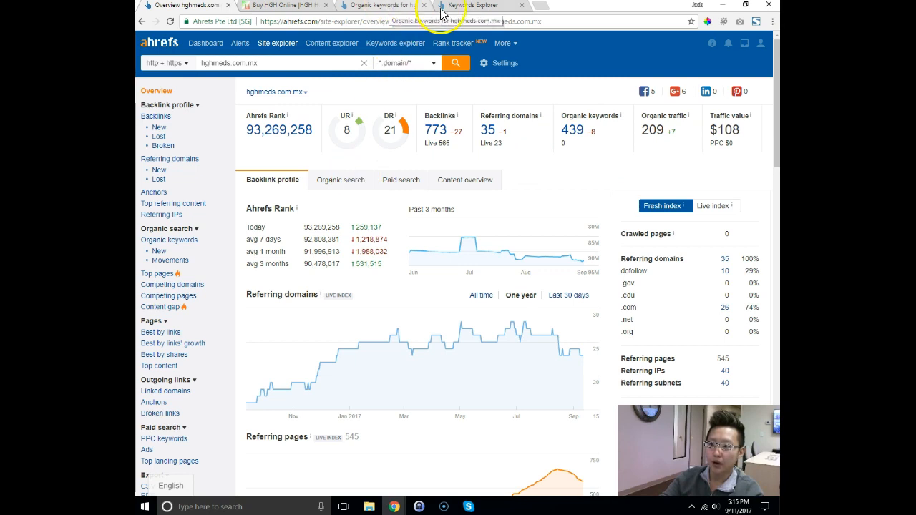
# Step: Show the hghmeds.com.mx Organic Keywords report (270 US keywords) and the xerendip page's link options
pyautogui.click(472, 5)
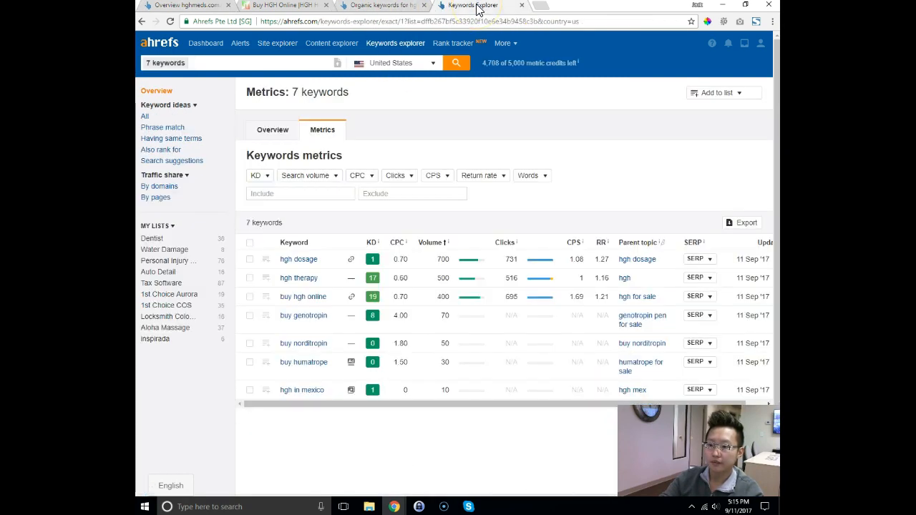
pyautogui.click(396, 5)
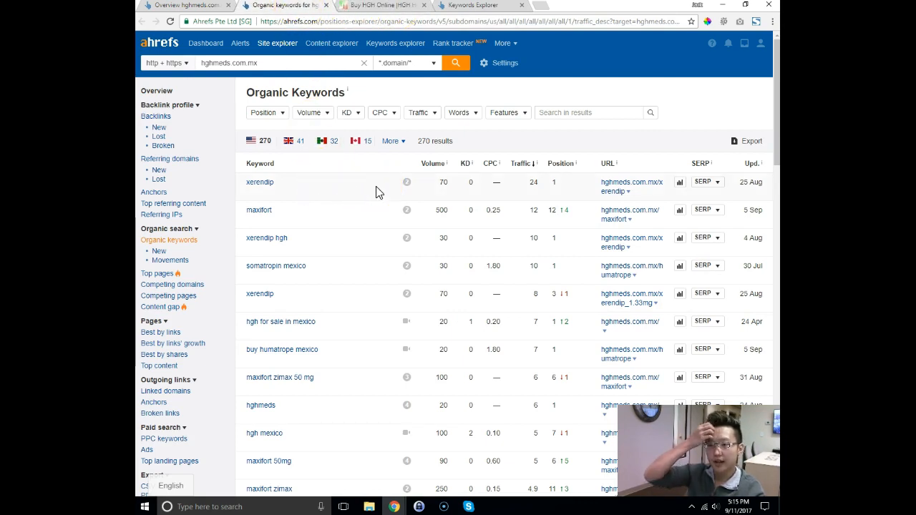
pyautogui.moveTo(498, 184)
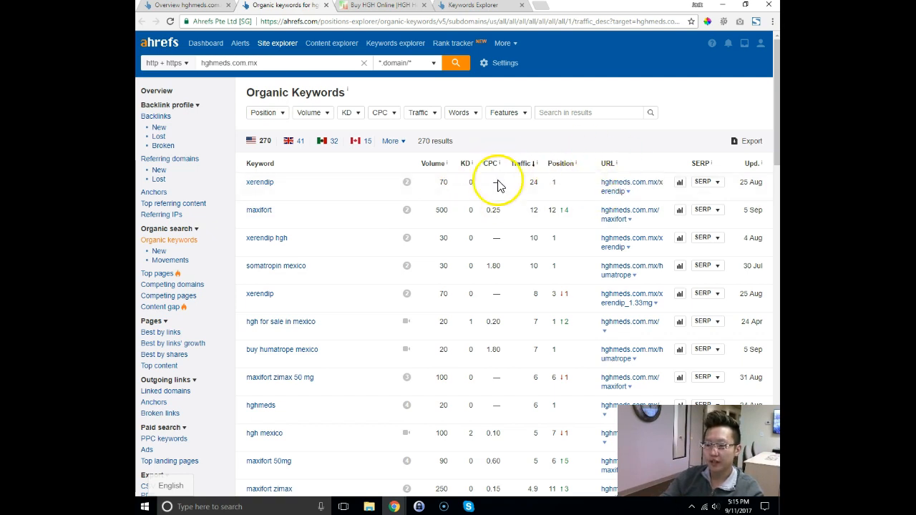
pyautogui.moveTo(299, 193)
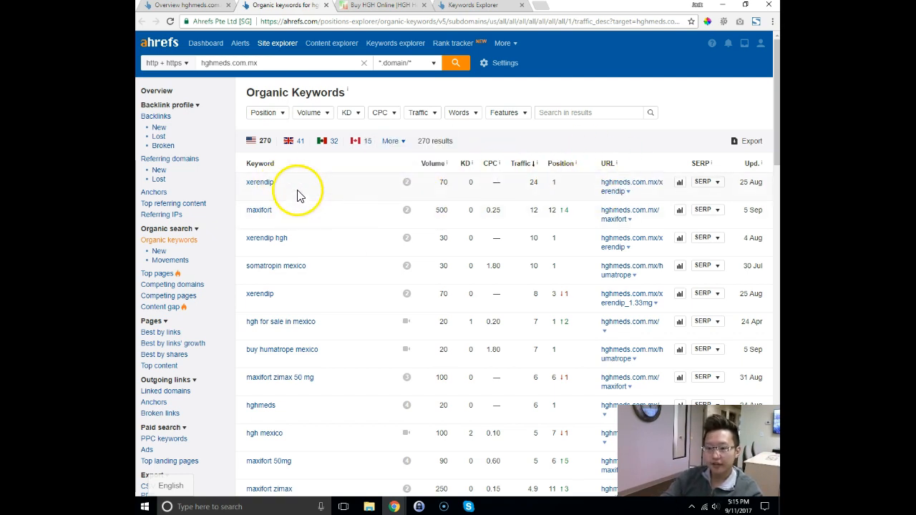
pyautogui.moveTo(557, 191)
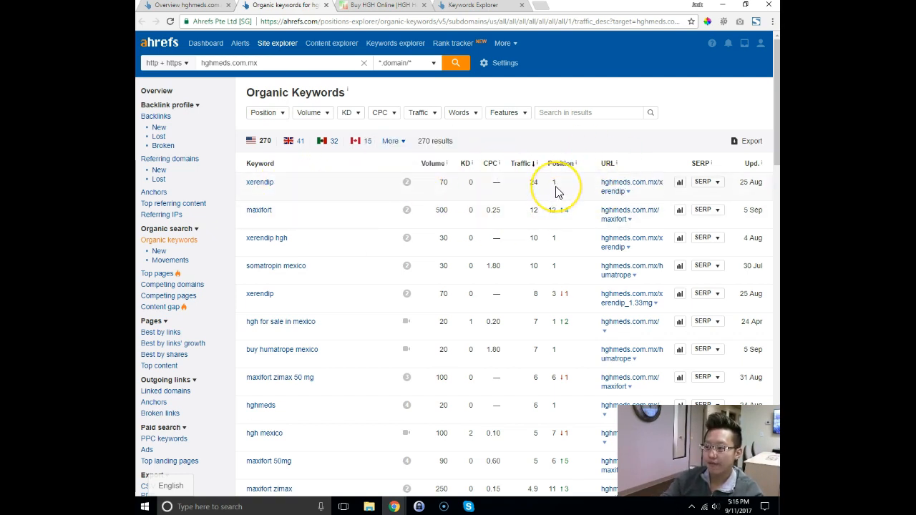
pyautogui.rightClick(628, 186)
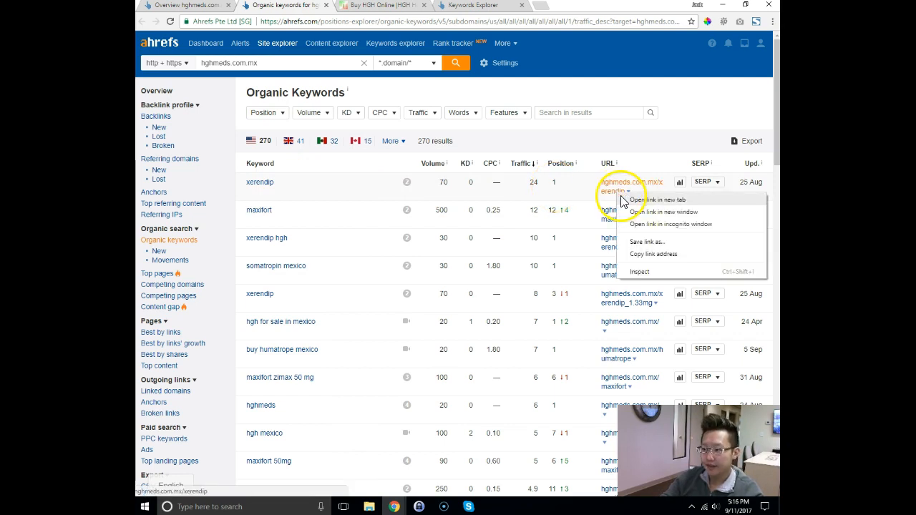
pyautogui.click(654, 199)
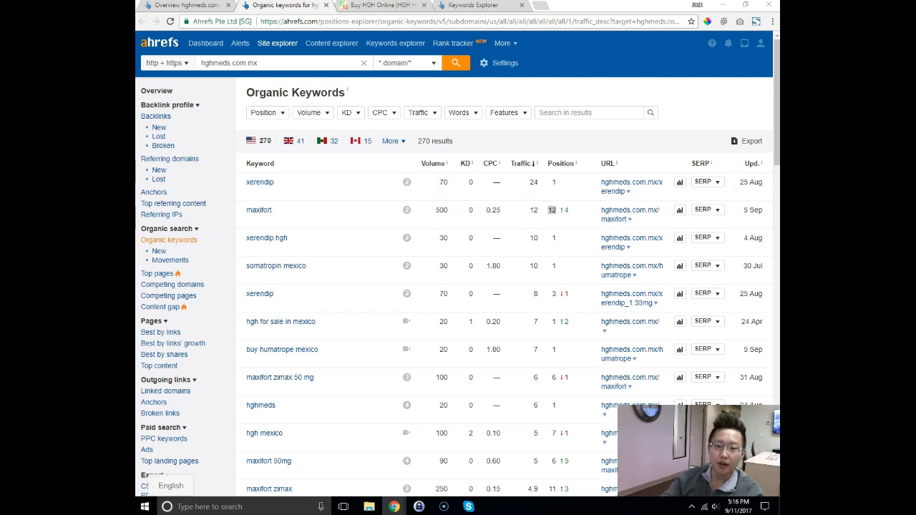
pyautogui.moveTo(561, 214)
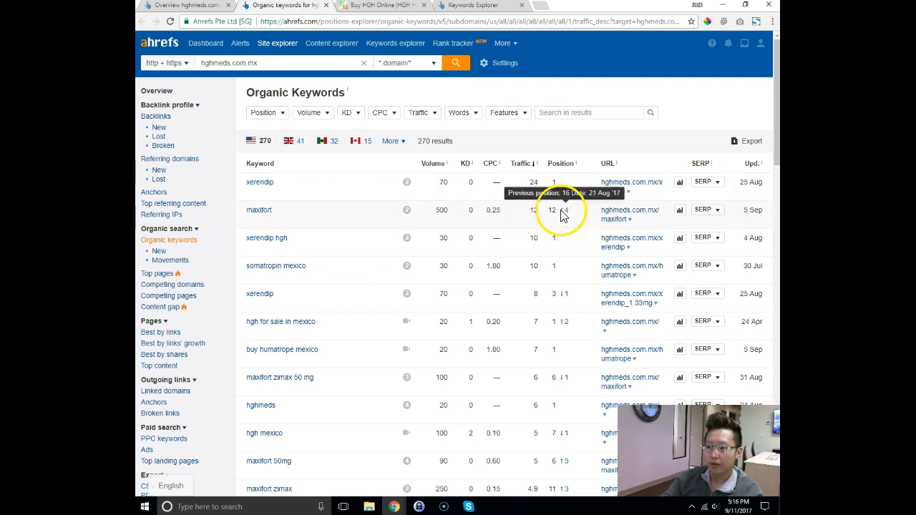
pyautogui.scroll(-3)
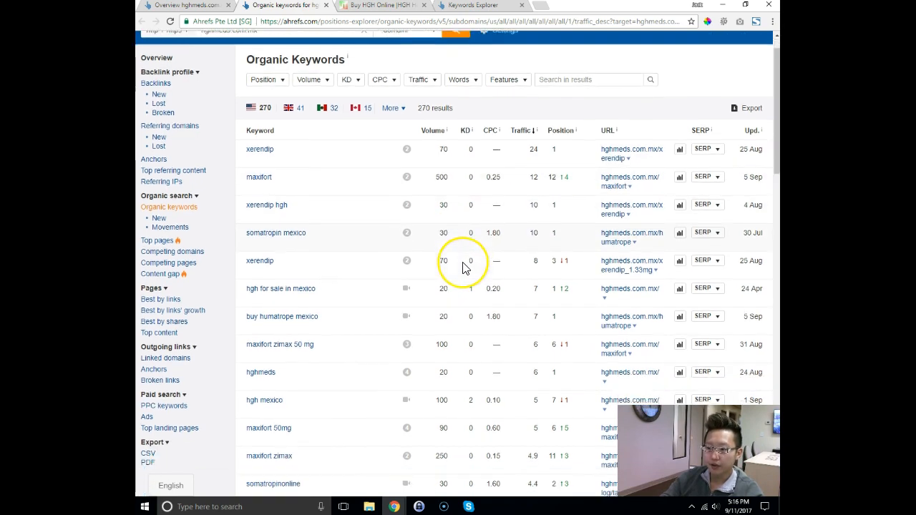
pyautogui.scroll(-3)
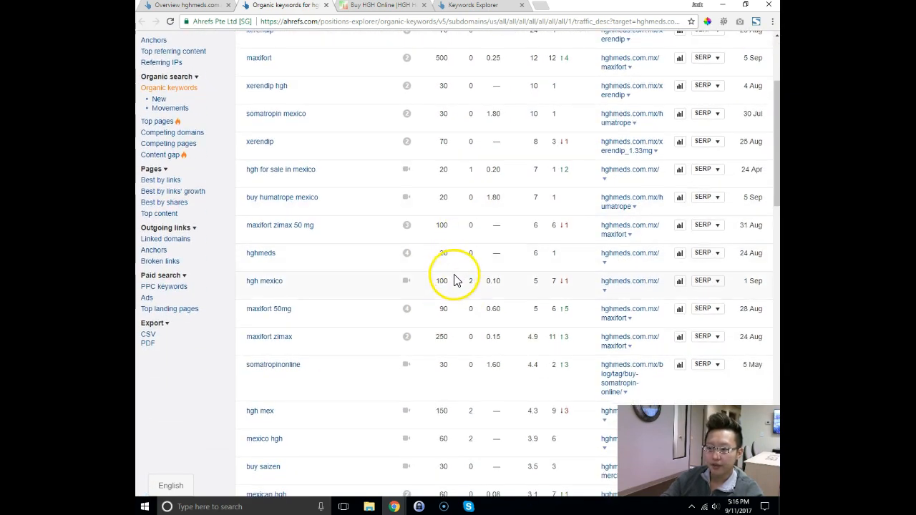
pyautogui.scroll(-3)
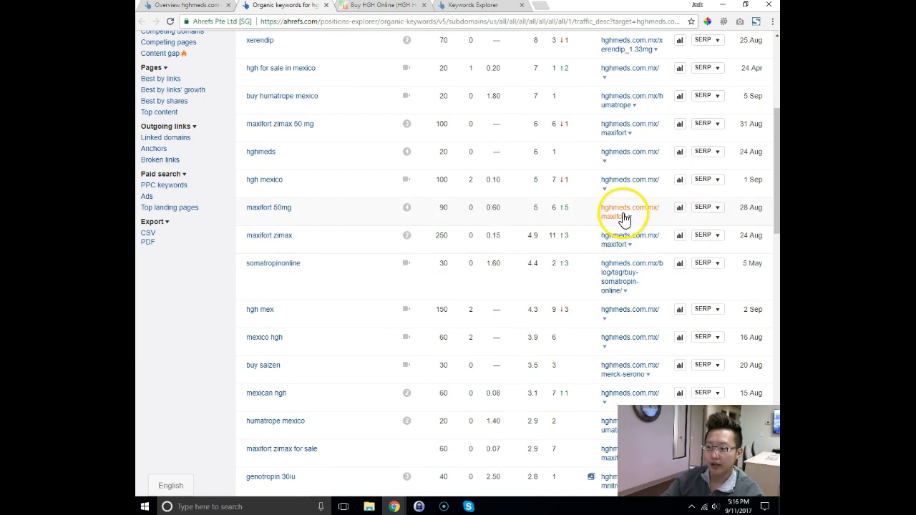
pyautogui.scroll(-3)
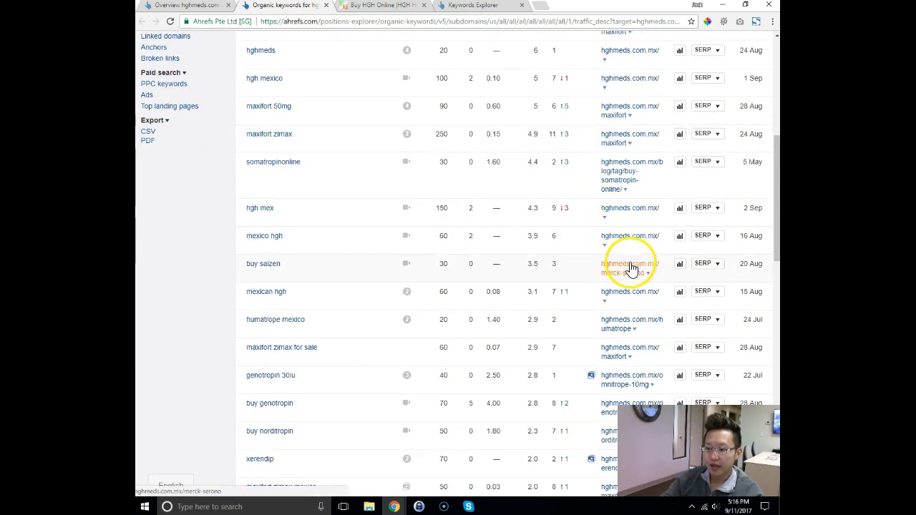
pyautogui.scroll(-3)
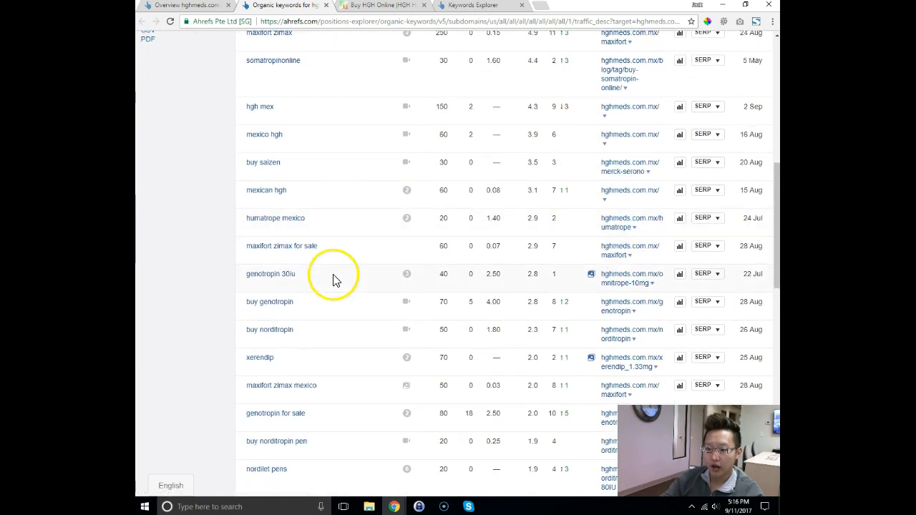
pyautogui.moveTo(279, 310)
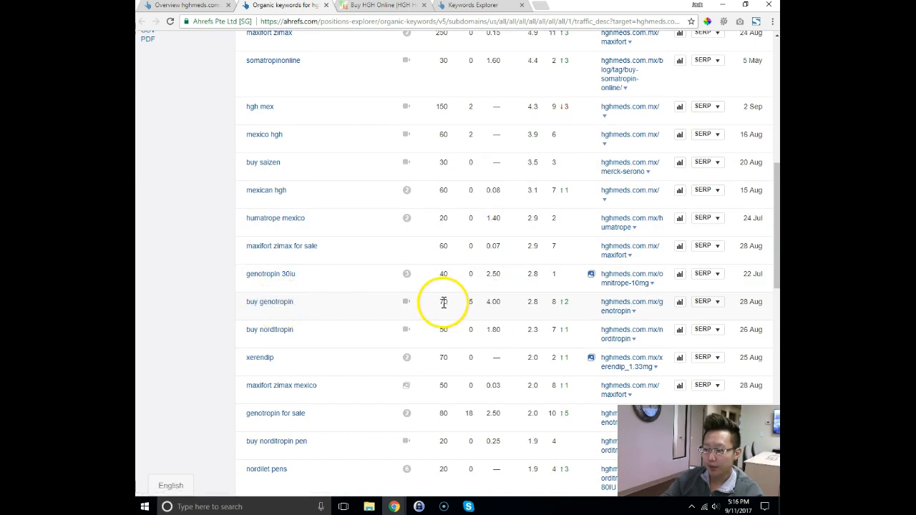
pyautogui.moveTo(556, 303)
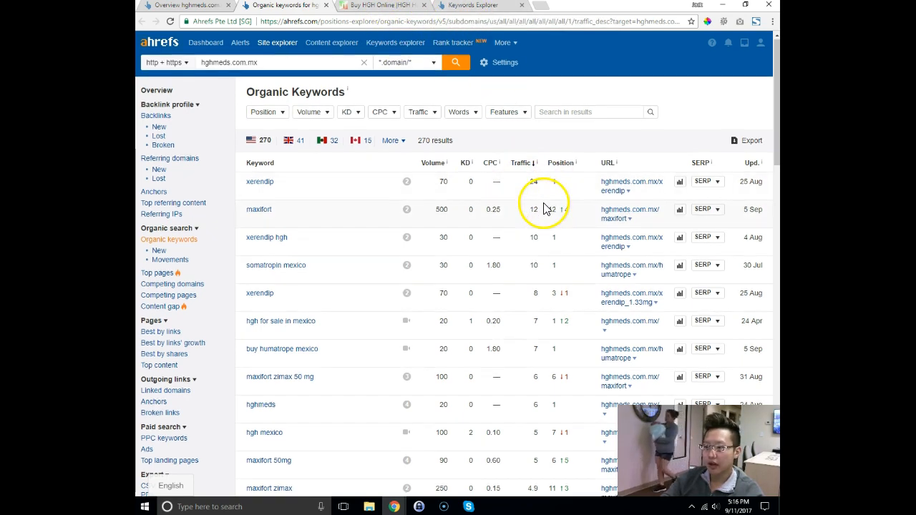
pyautogui.scroll(-3)
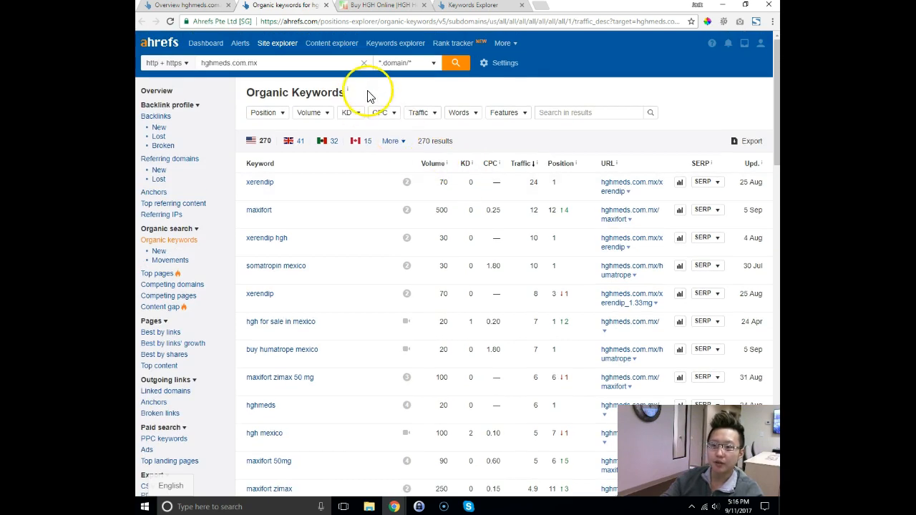
pyautogui.moveTo(554, 226)
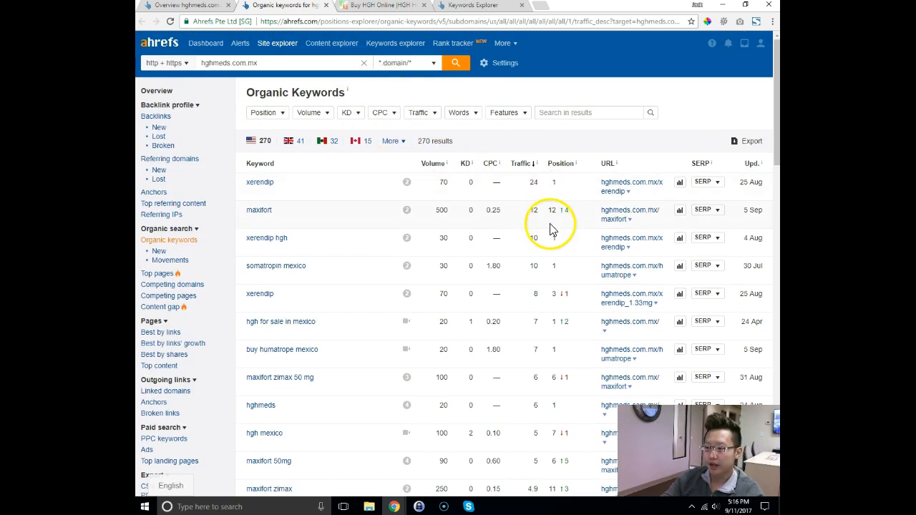
pyautogui.moveTo(253, 217)
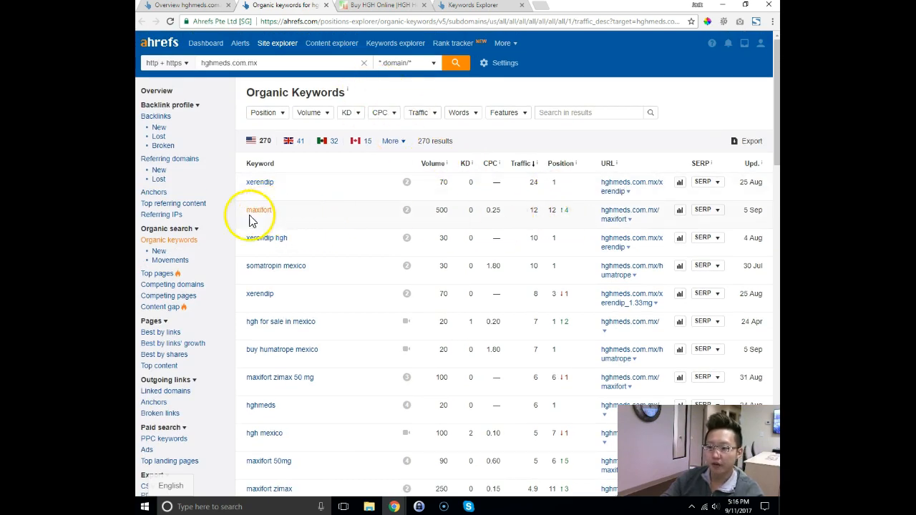
pyautogui.moveTo(395, 210)
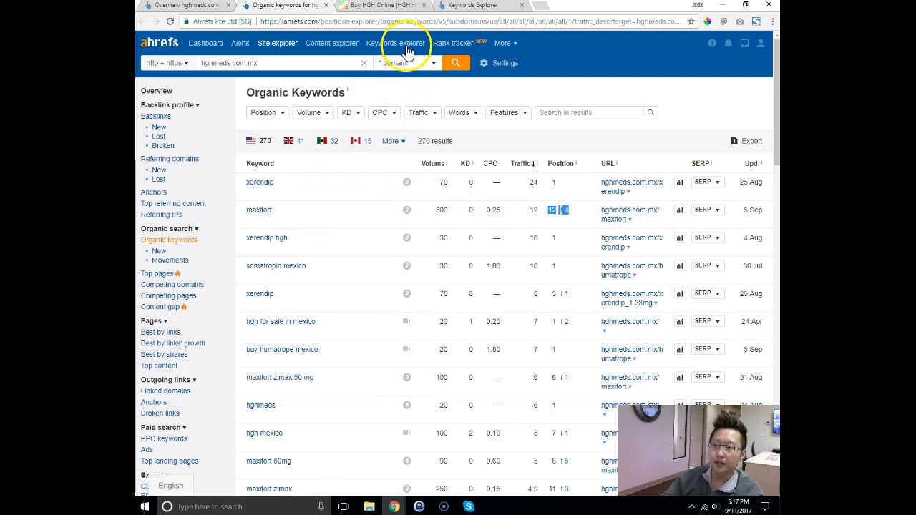
# Step: Review the seven HGH keywords' metrics, led by hgh dosage at 700 monthly searches
pyautogui.click(396, 42)
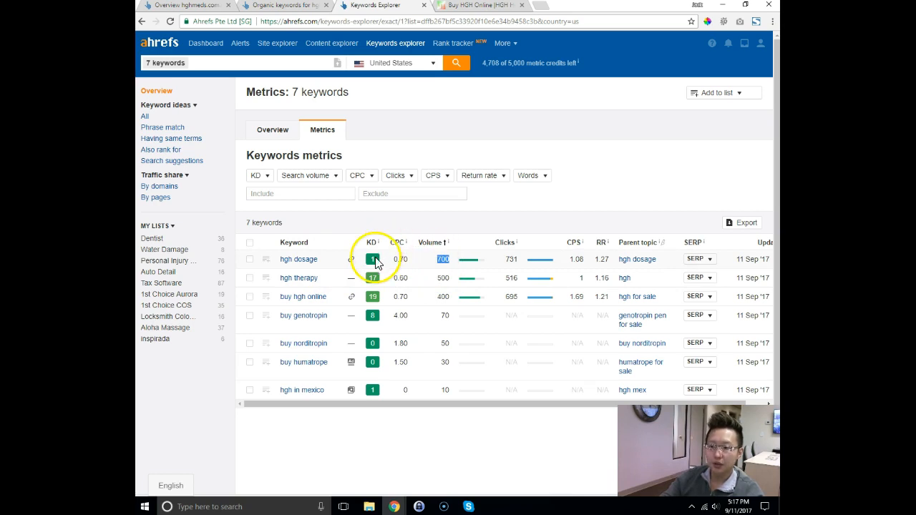
pyautogui.moveTo(382, 267)
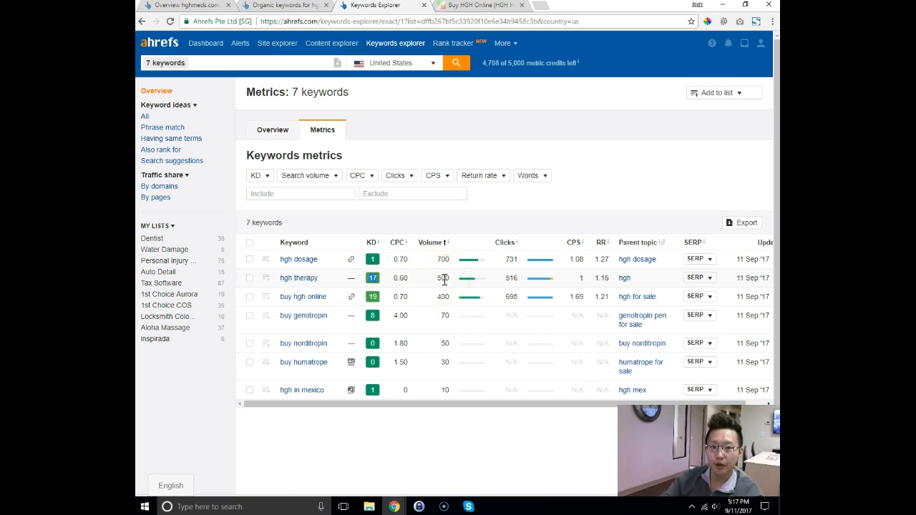
pyautogui.moveTo(313, 280)
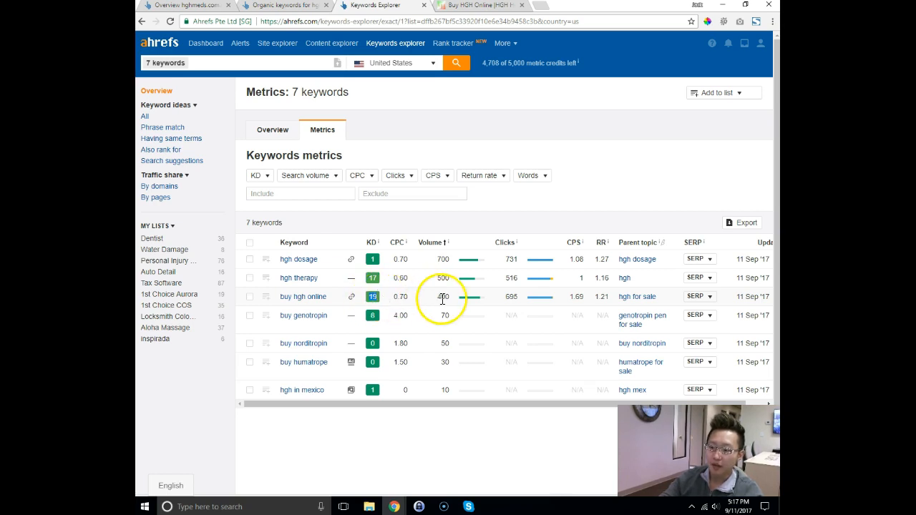
# Step: Highlight the low-volume keyword figures, such as hgh in mexico at 10 searches
pyautogui.doubleClick(443, 296)
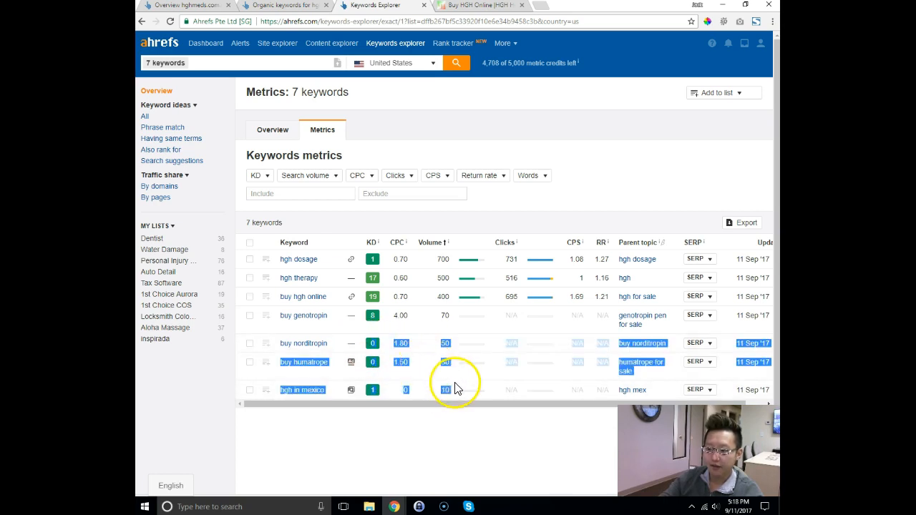
pyautogui.moveTo(457, 355)
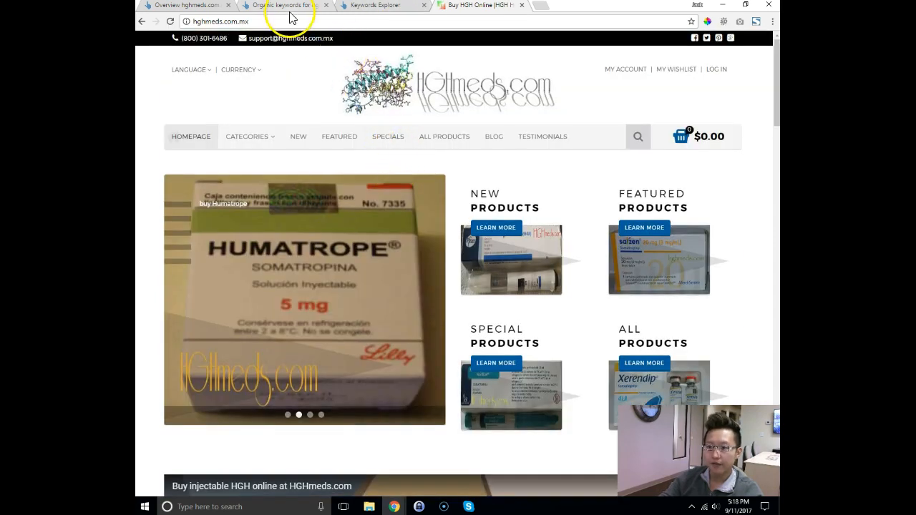
# Step: Scroll the hghmeds.com.mx keyword list to mid-list terms like maxifort zimax and hgh mex
pyautogui.click(292, 5)
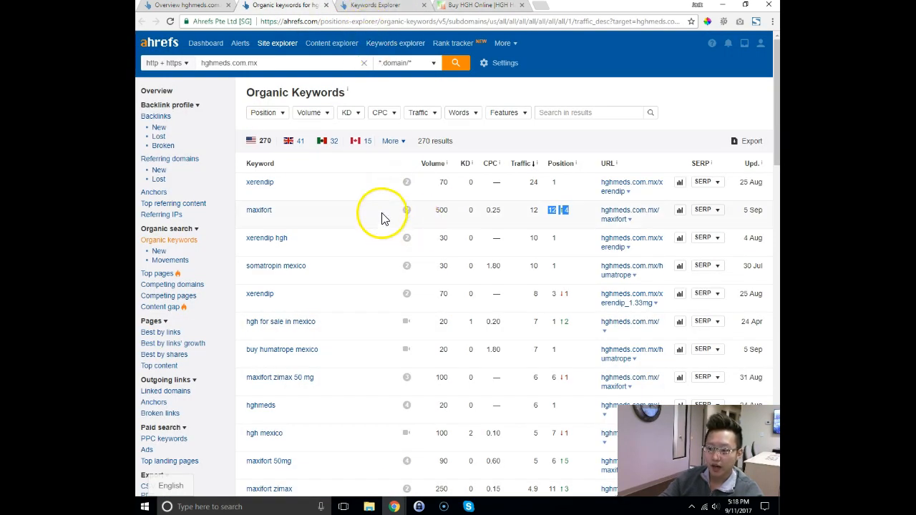
pyautogui.scroll(-3)
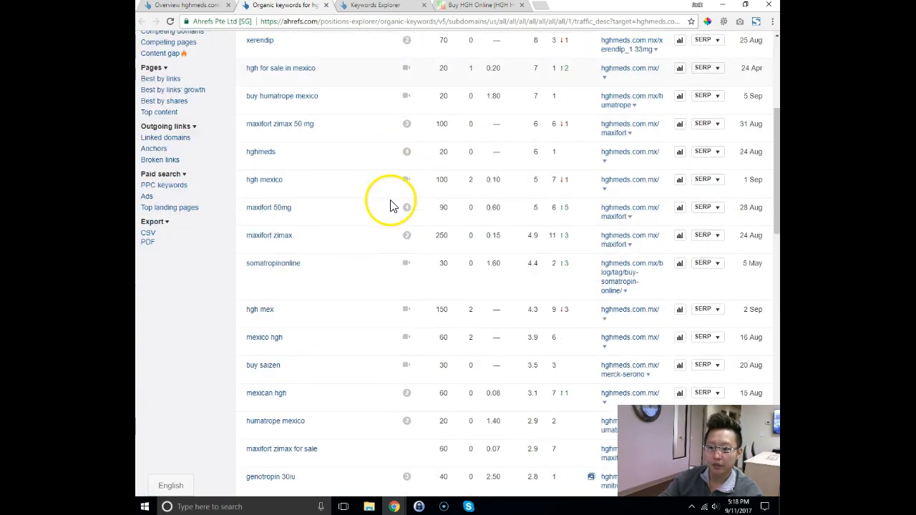
pyautogui.scroll(3)
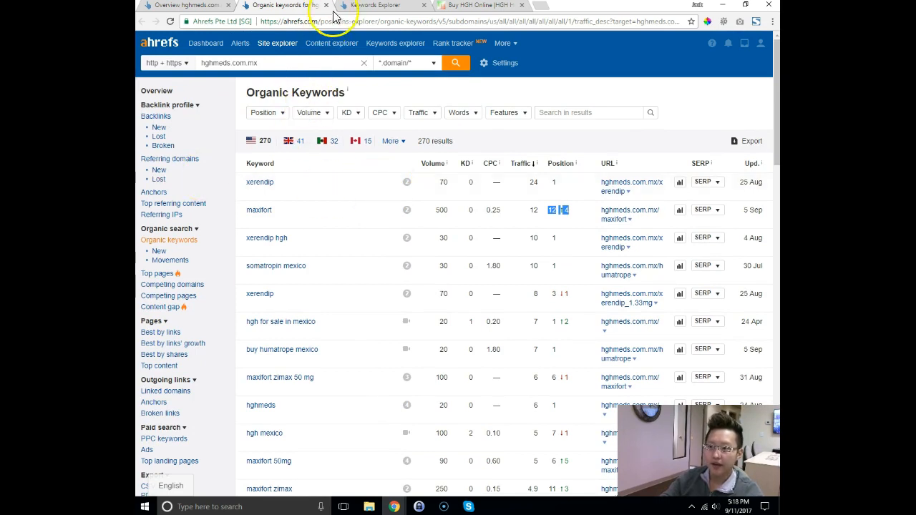
pyautogui.moveTo(460, 9)
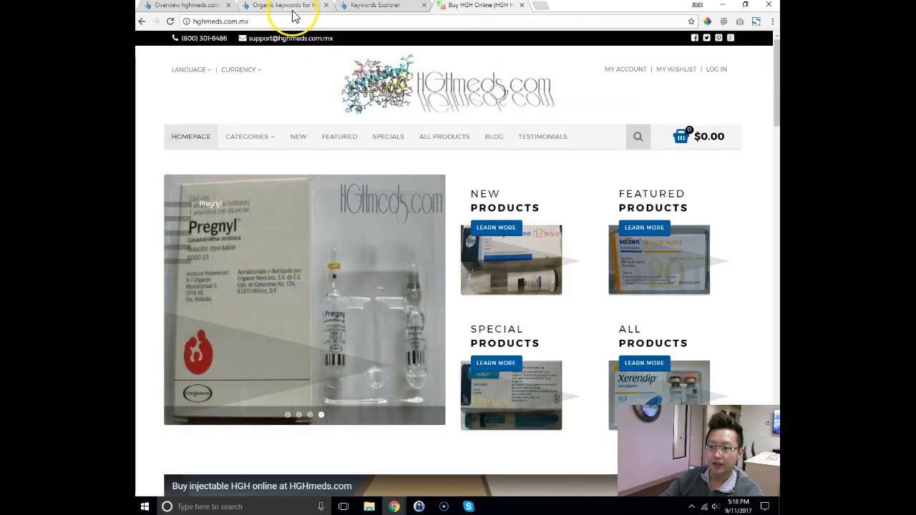
pyautogui.click(292, 6)
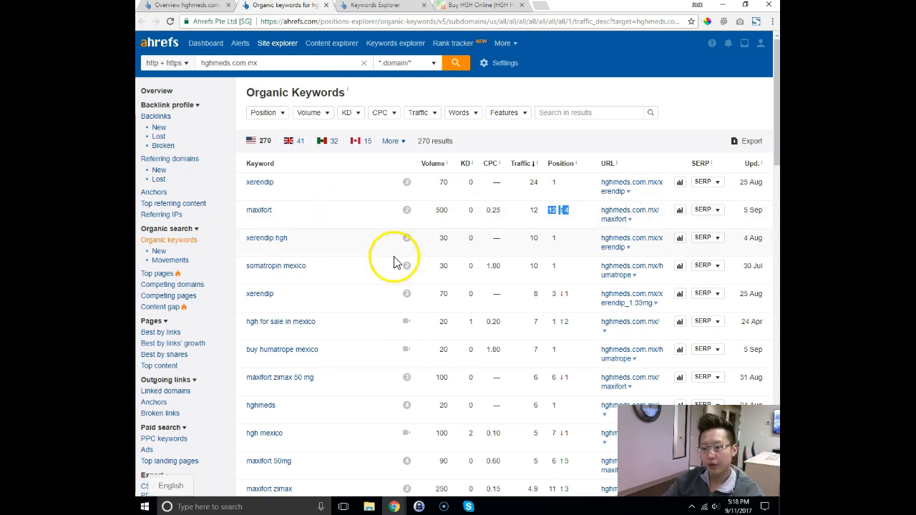
pyautogui.scroll(-3)
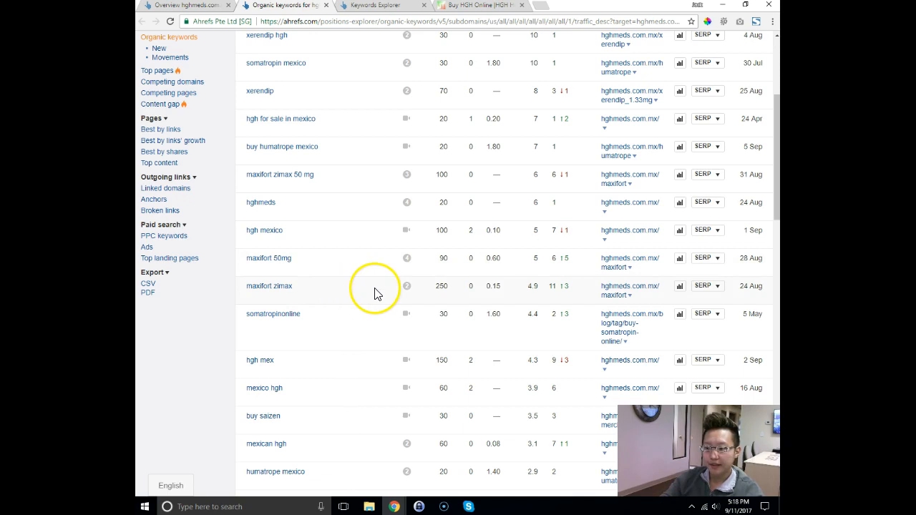
pyautogui.moveTo(287, 294)
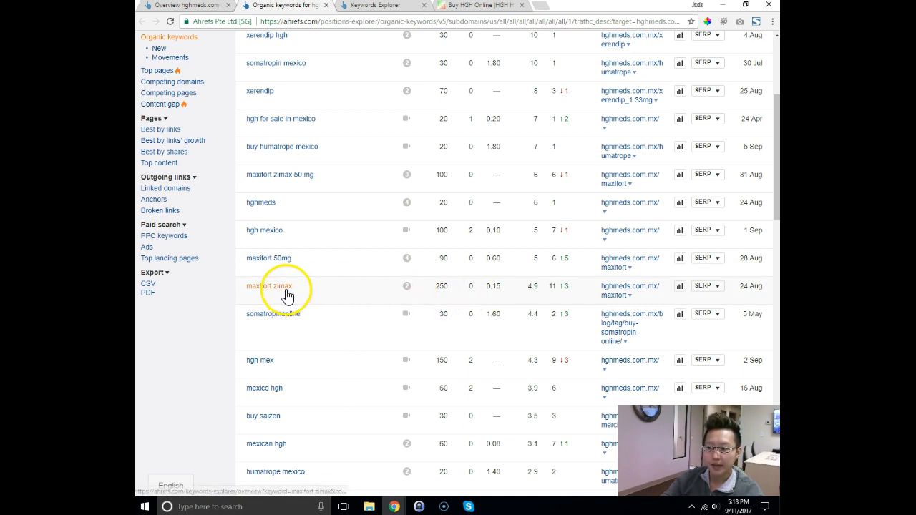
# Step: Open the Maxifort Zimax 50mg product page ($59) and mark its position 11 ranking
pyautogui.click(269, 286)
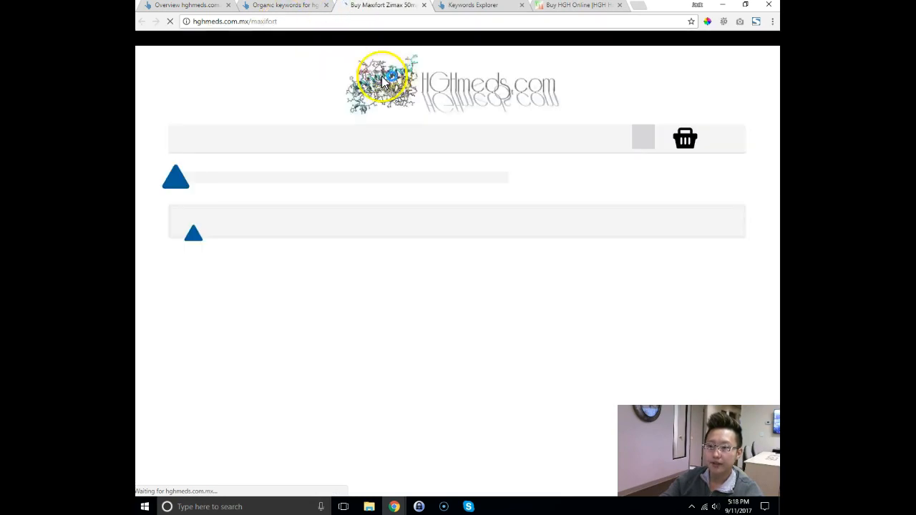
pyautogui.click(285, 4)
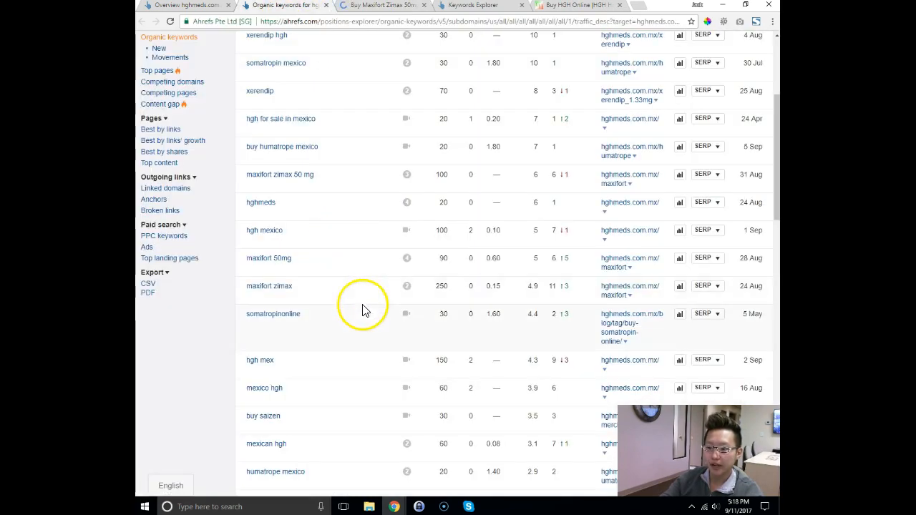
pyautogui.moveTo(540, 272)
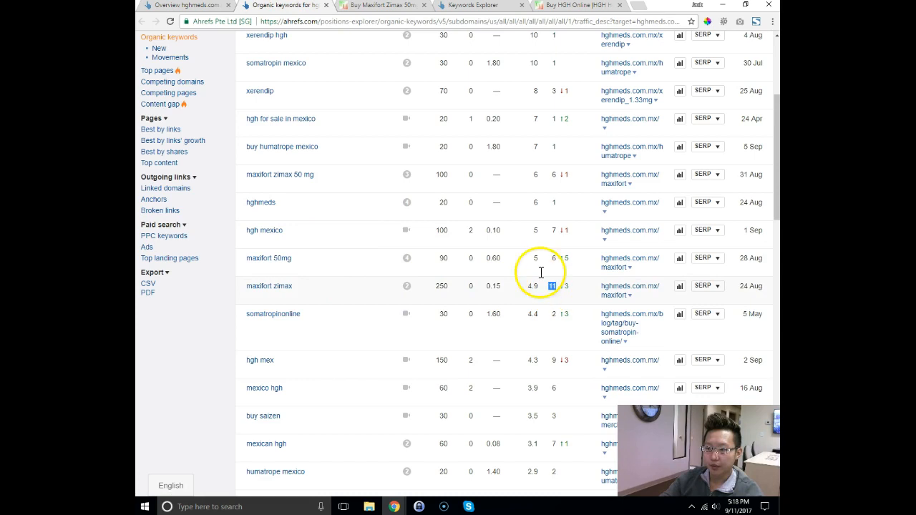
pyautogui.click(375, 5)
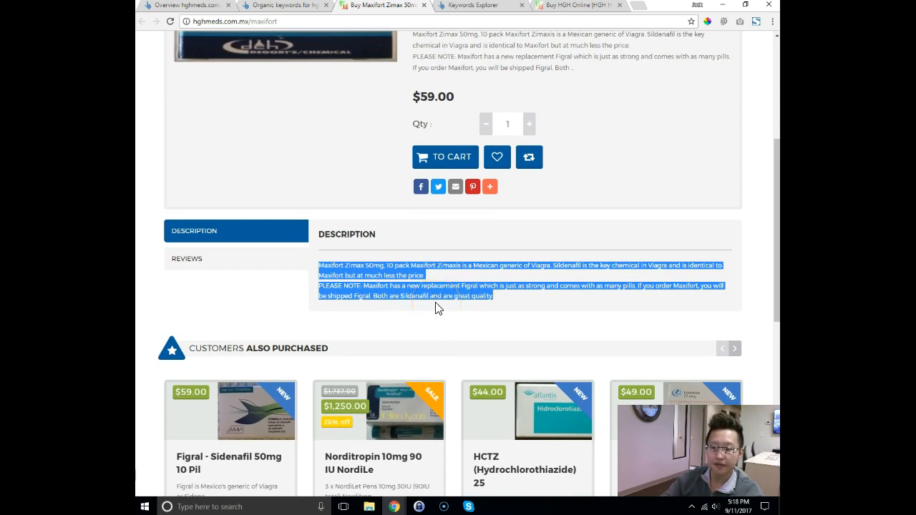
pyautogui.click(512, 267)
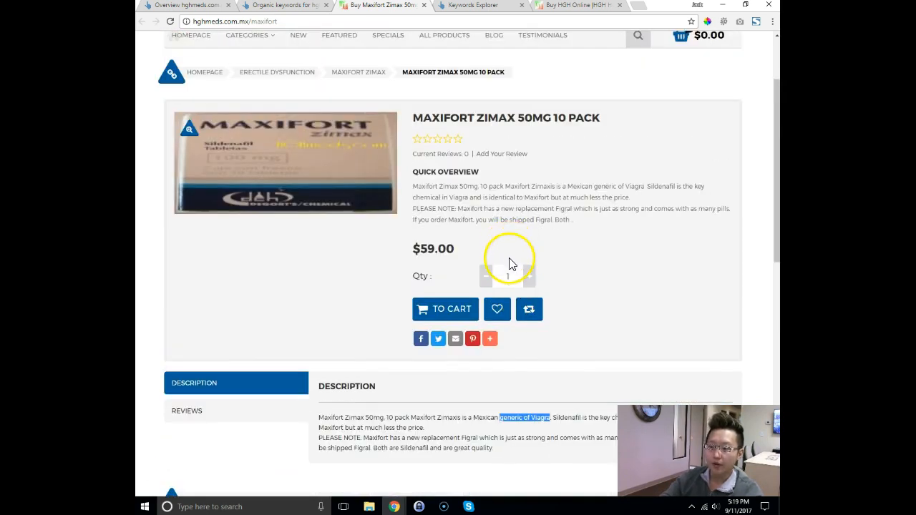
pyautogui.scroll(-3)
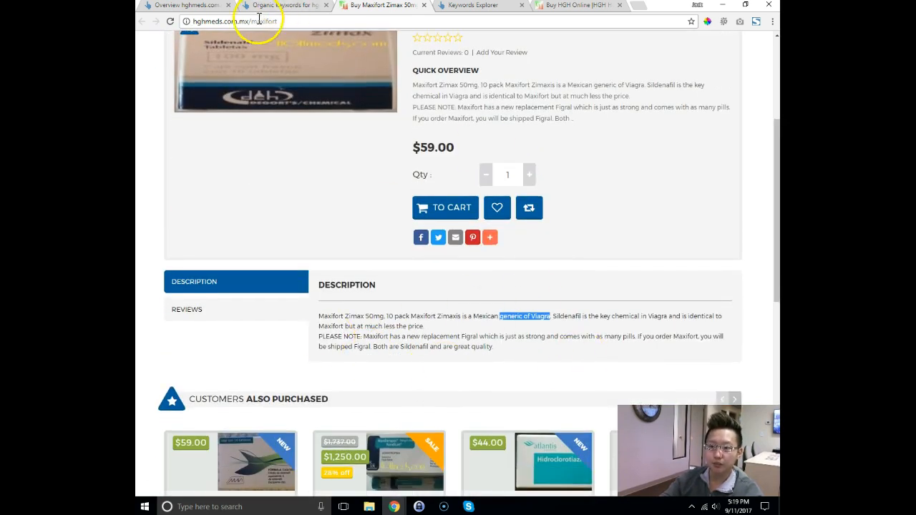
pyautogui.click(296, 5)
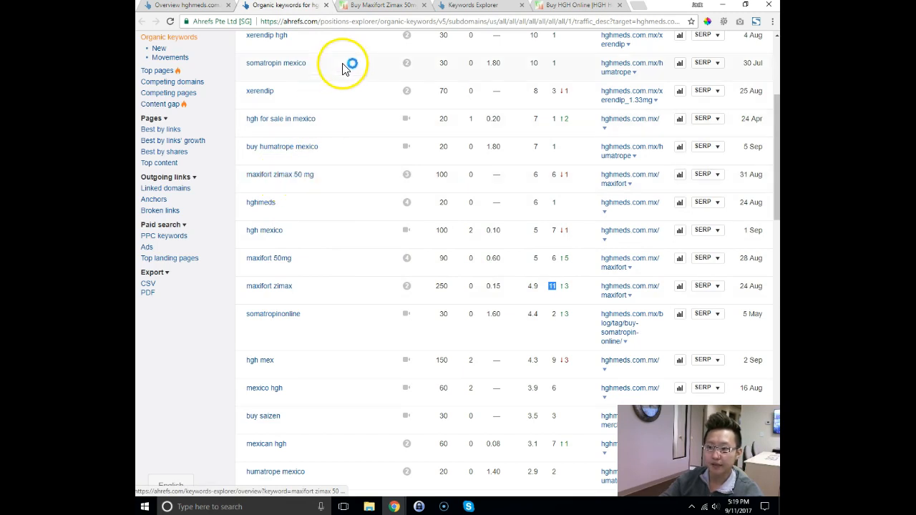
pyautogui.click(381, 5)
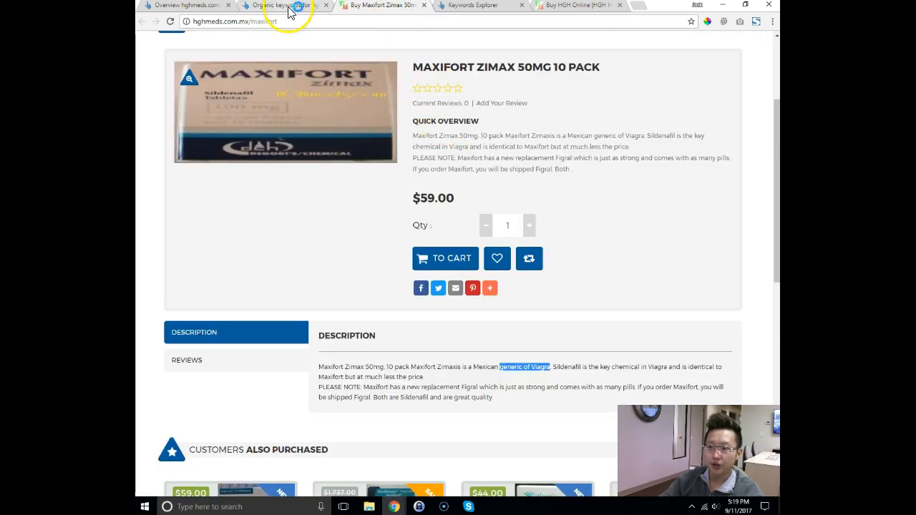
pyautogui.click(278, 5)
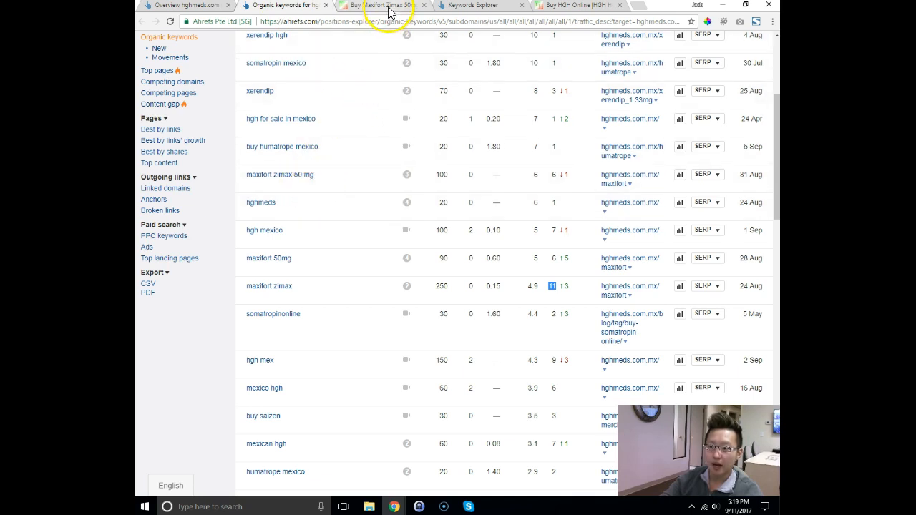
pyautogui.click(382, 5)
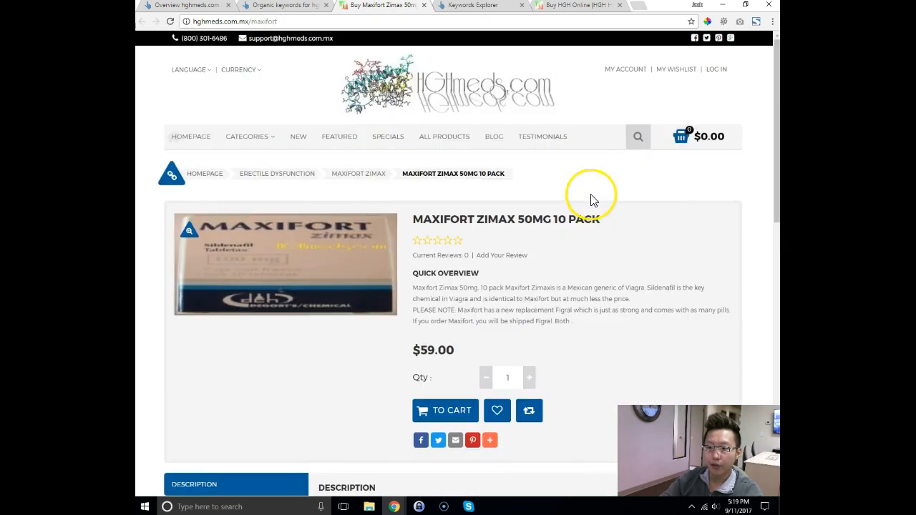
pyautogui.moveTo(534, 211)
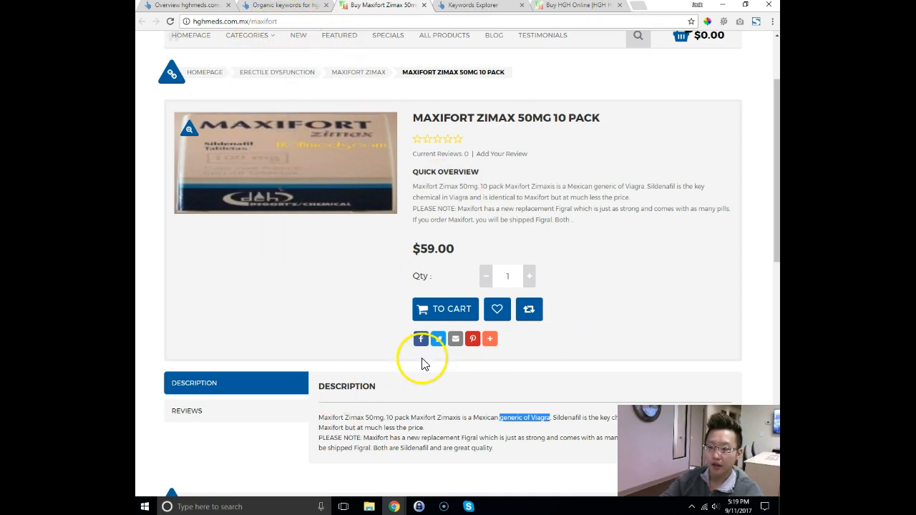
pyautogui.scroll(-3)
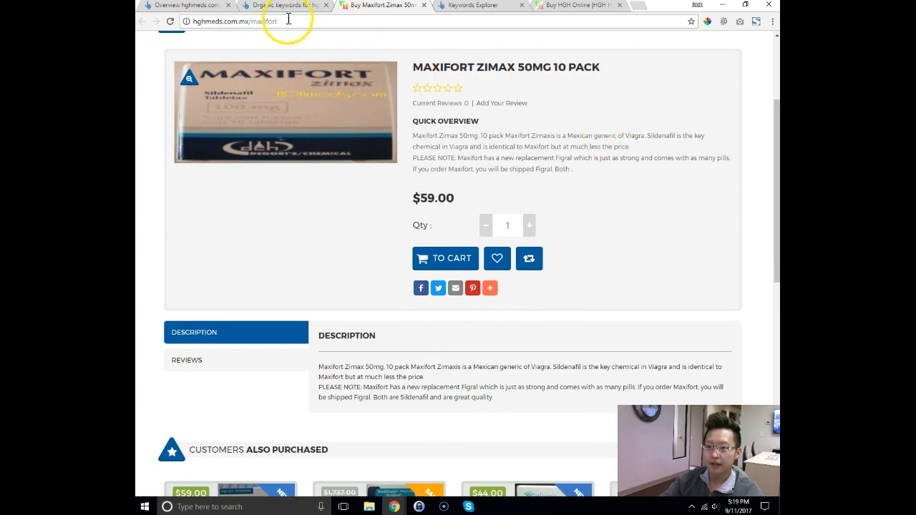
# Step: Compare maxifort zimax's position 11 ranking with its product page, ending on the keywords report
pyautogui.click(282, 5)
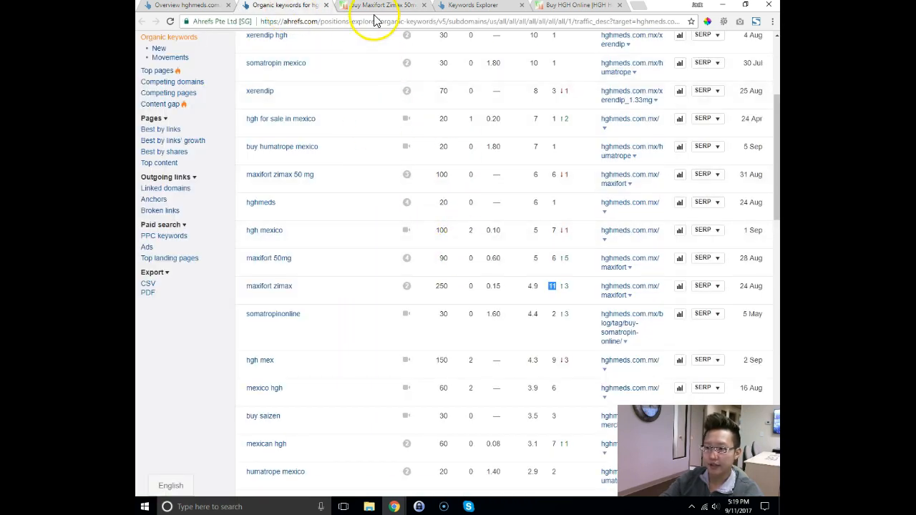
pyautogui.click(381, 6)
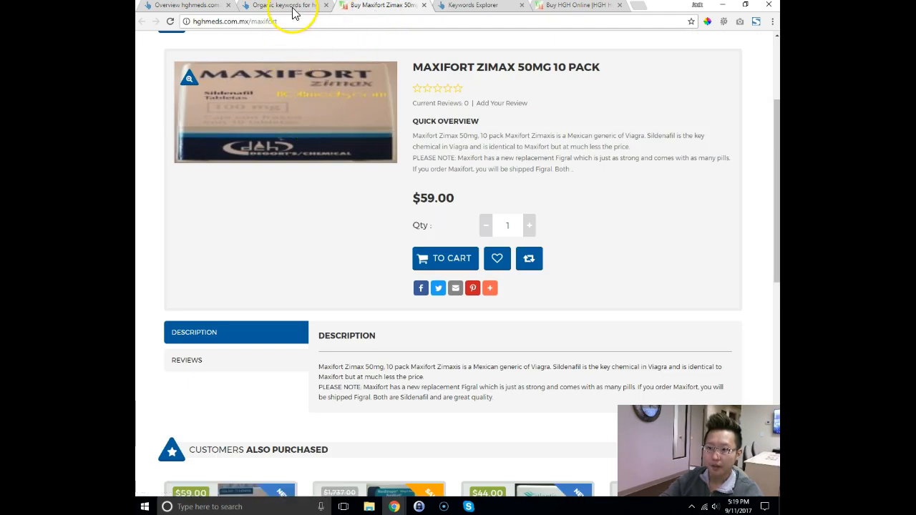
pyautogui.click(277, 5)
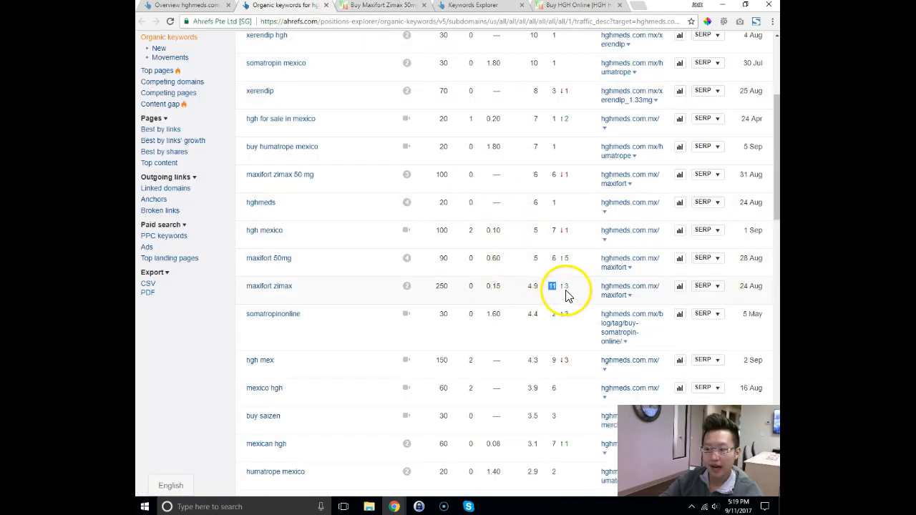
pyautogui.moveTo(575, 286)
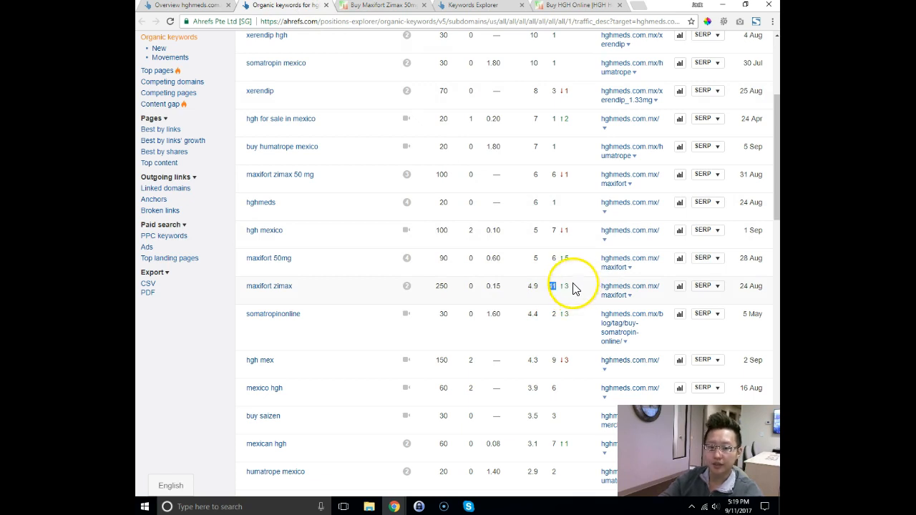
pyautogui.click(379, 6)
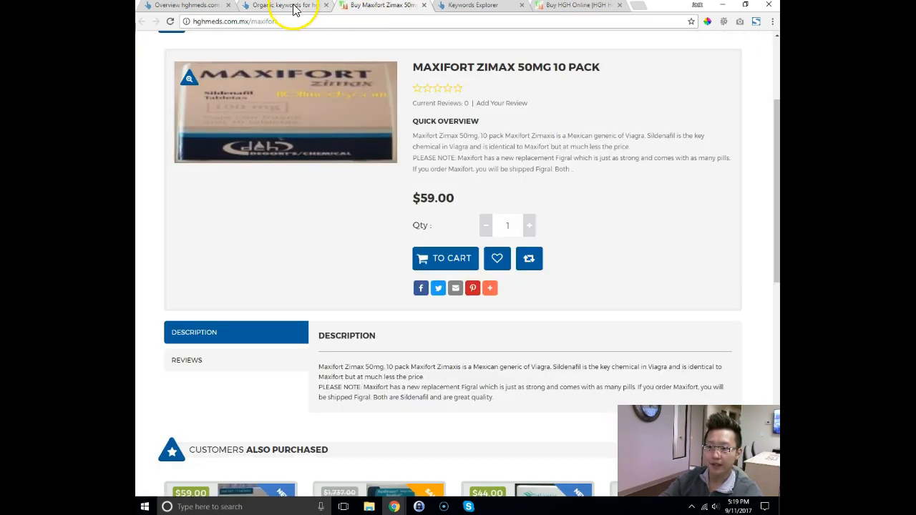
pyautogui.click(278, 5)
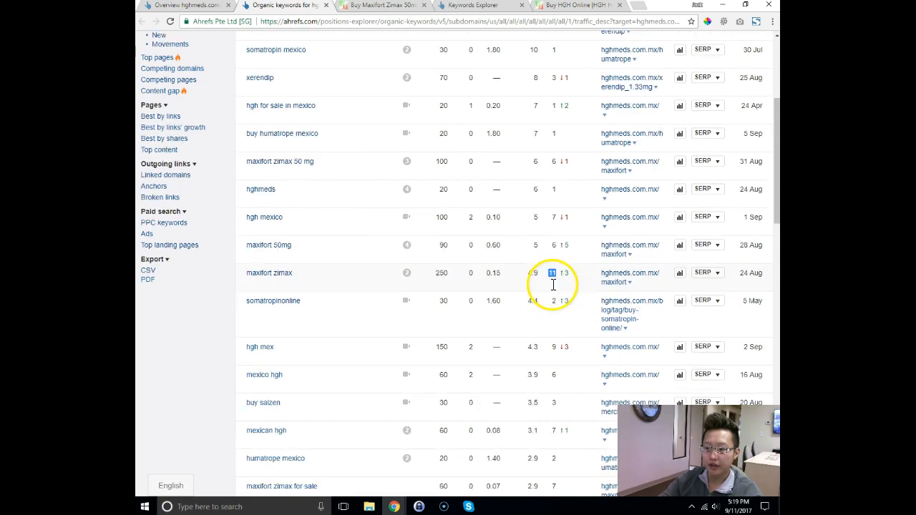
pyautogui.scroll(-3)
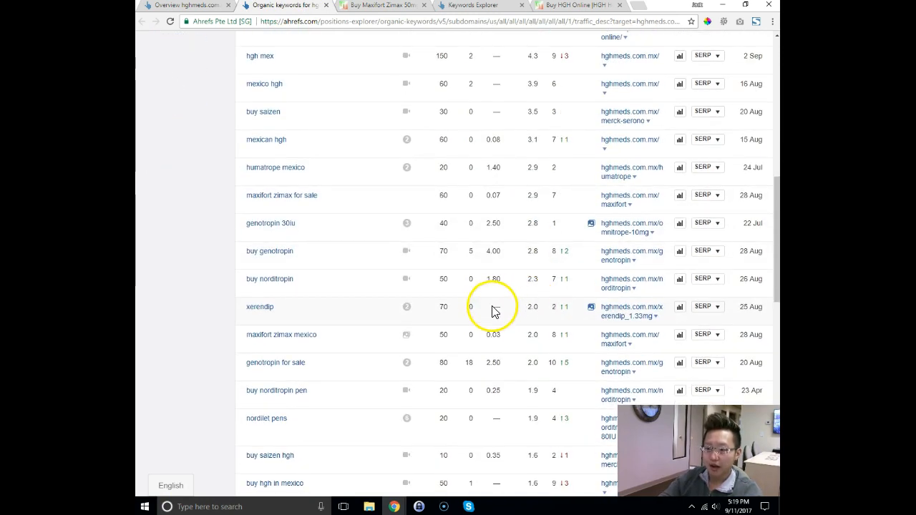
pyautogui.scroll(-3)
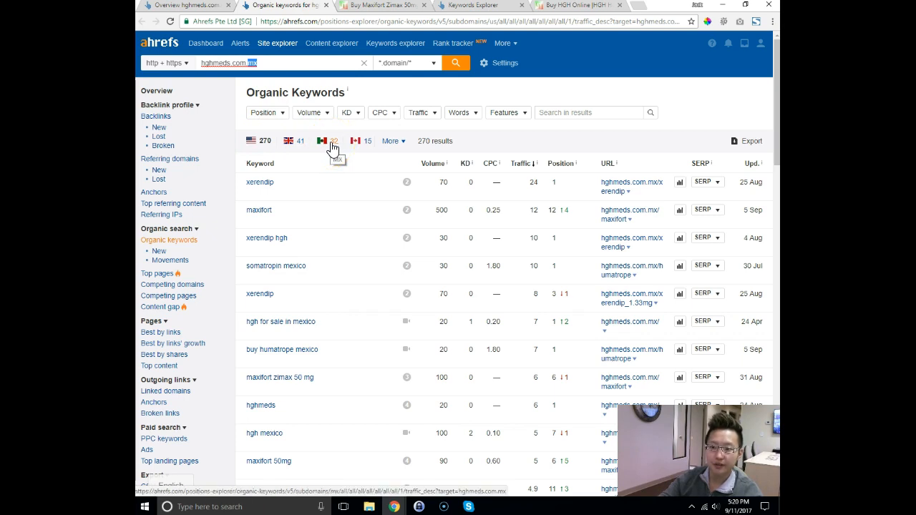
# Step: Return to the Maxifort Zimax 50mg 10 pack page, viewed from its header and breadcrumb
pyautogui.click(376, 5)
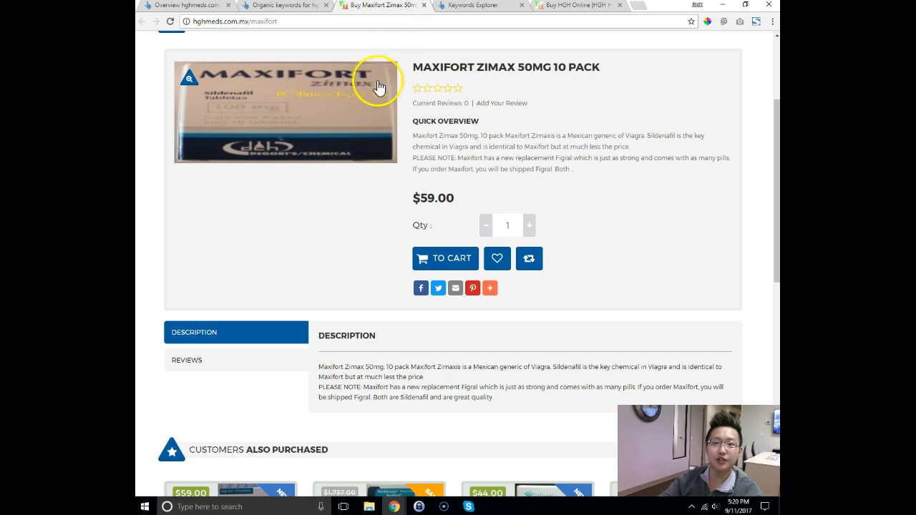
pyautogui.scroll(-3)
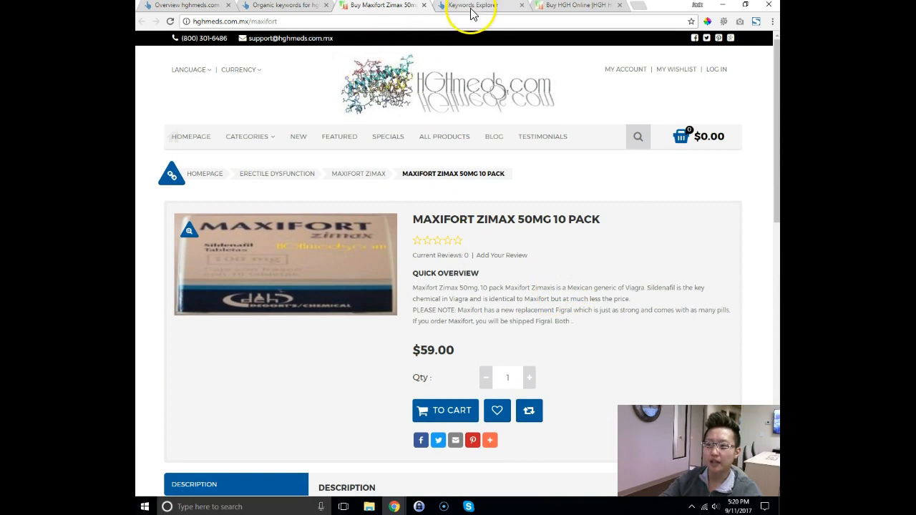
pyautogui.click(576, 5)
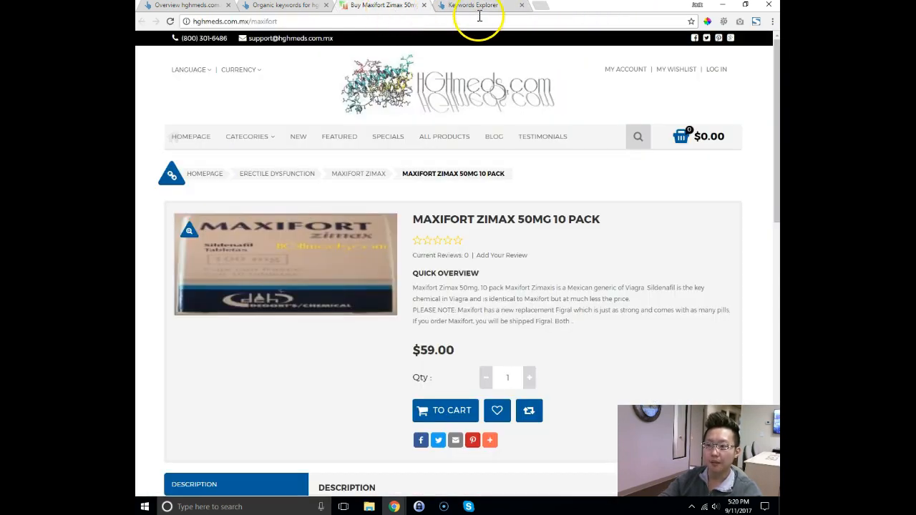
# Step: Check the seven-keyword metrics, then the organic keywords showing maxifort at position 12
pyautogui.click(290, 5)
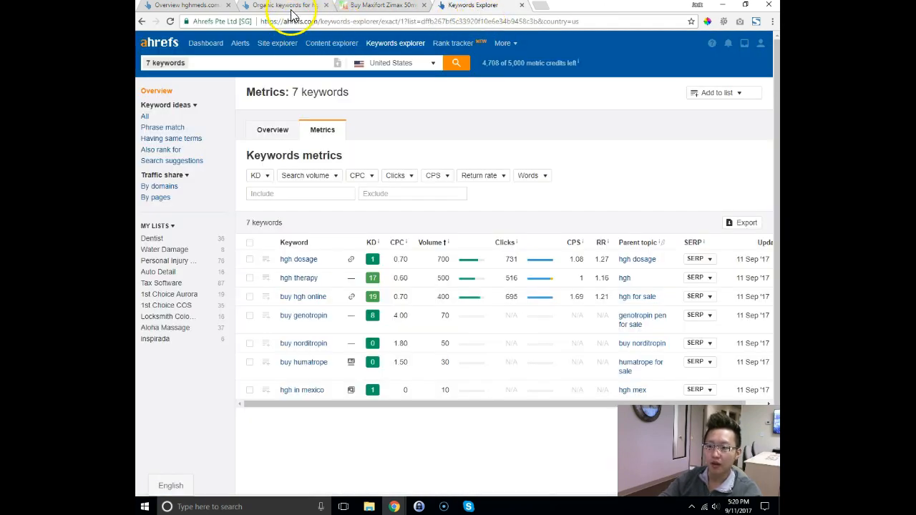
pyautogui.click(303, 5)
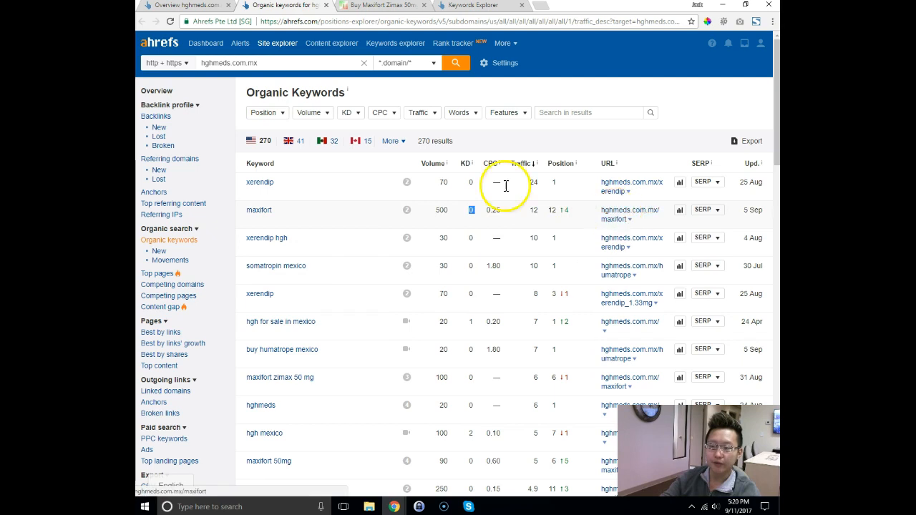
pyautogui.moveTo(313, 247)
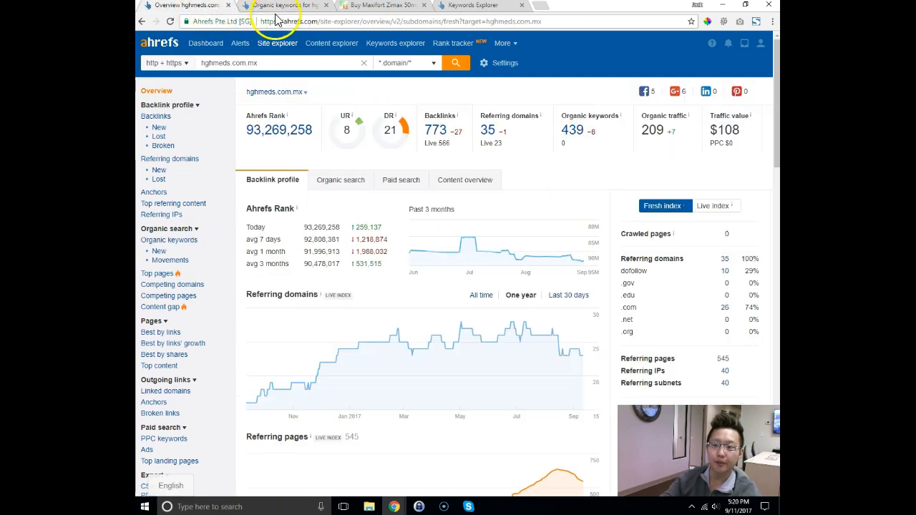
# Step: Cycle through the Maxifort page and site overview to organic keywords showing maxifort zimax at 11
pyautogui.click(383, 5)
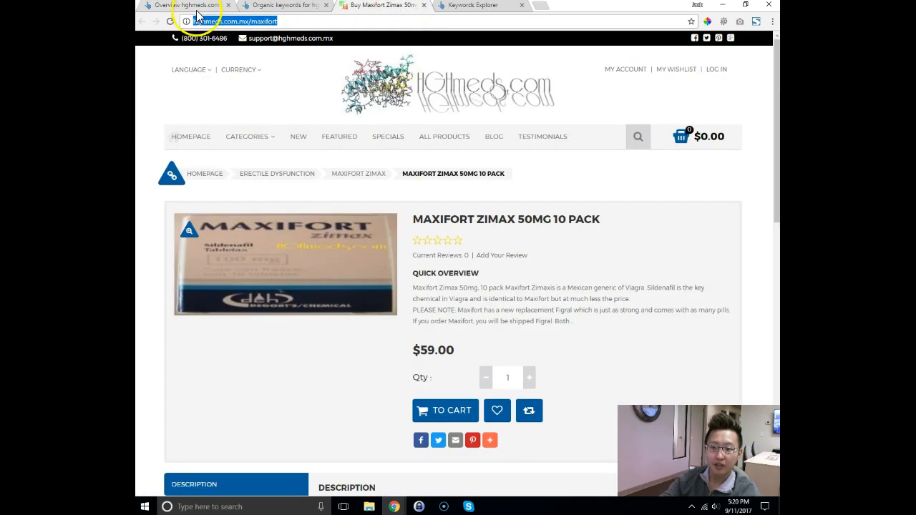
pyautogui.click(189, 7)
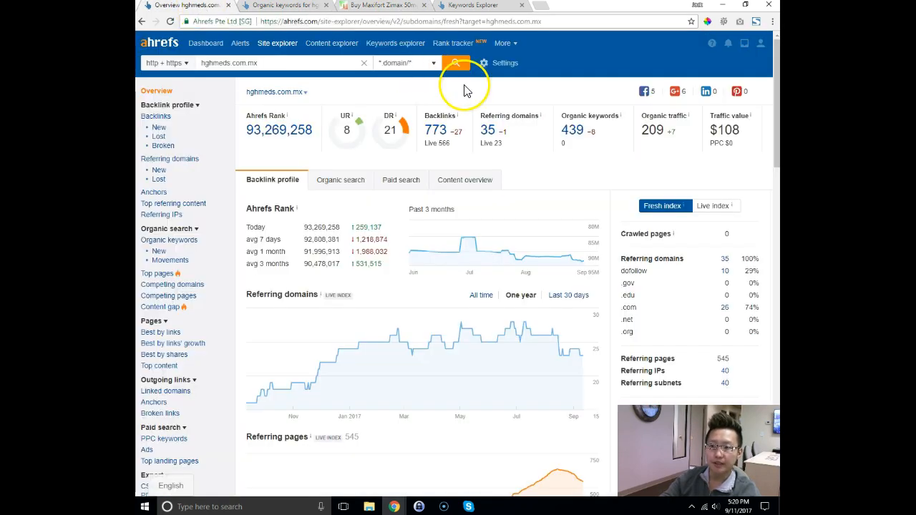
pyautogui.click(270, 6)
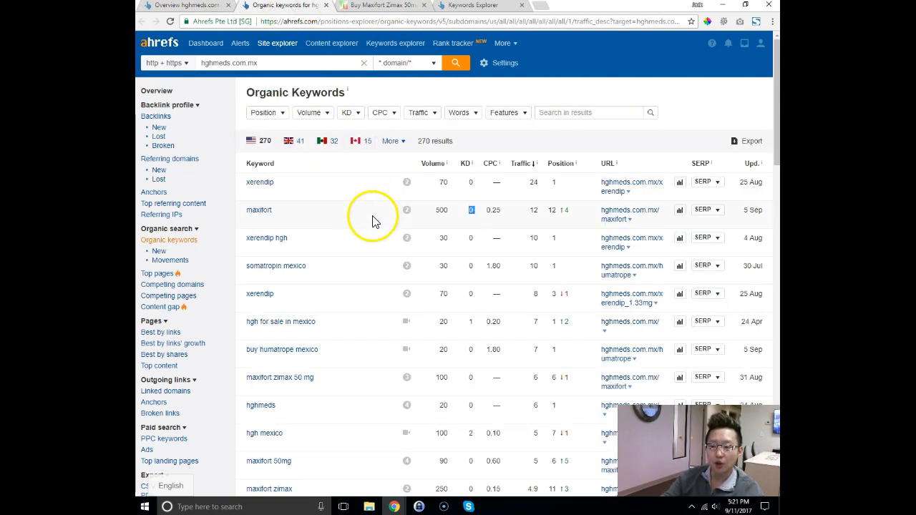
pyautogui.moveTo(368, 15)
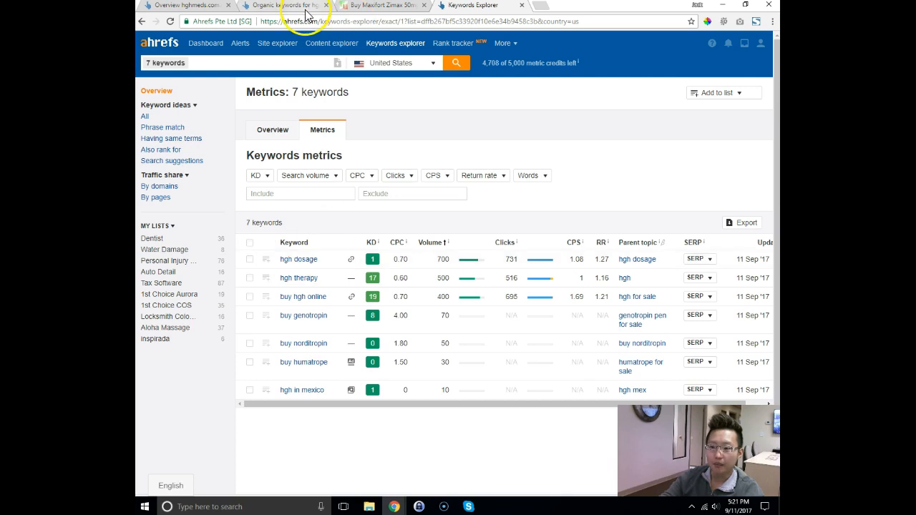
pyautogui.click(303, 5)
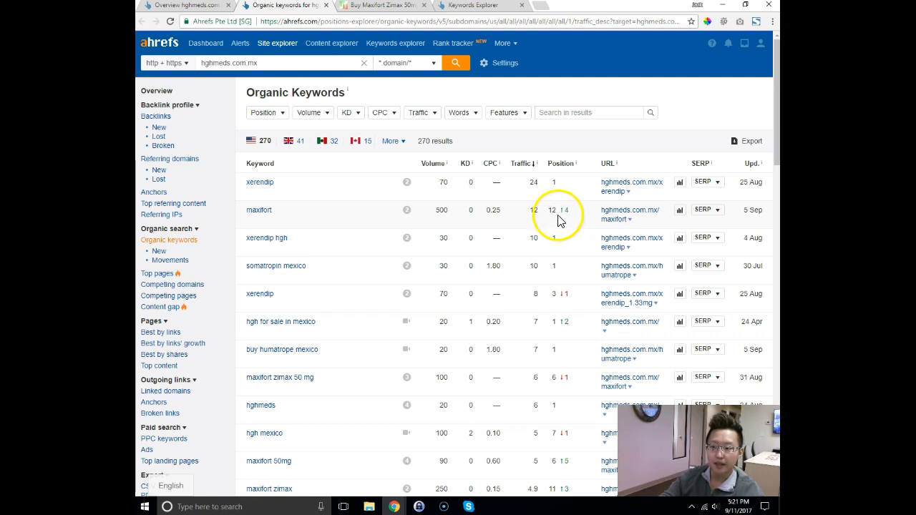
pyautogui.doubleClick(554, 209)
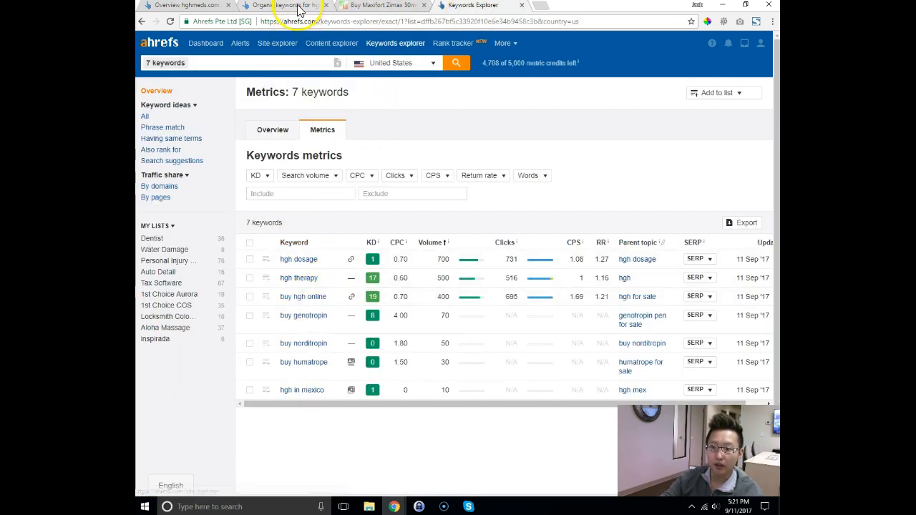
# Step: Switch back to the organic keywords report, where xerendip and maxifort top traffic
pyautogui.click(297, 5)
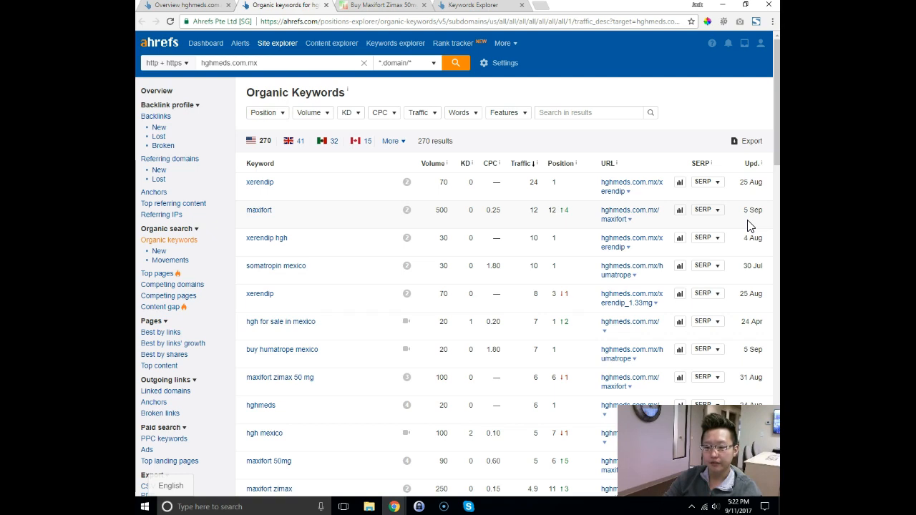
pyautogui.moveTo(336, 159)
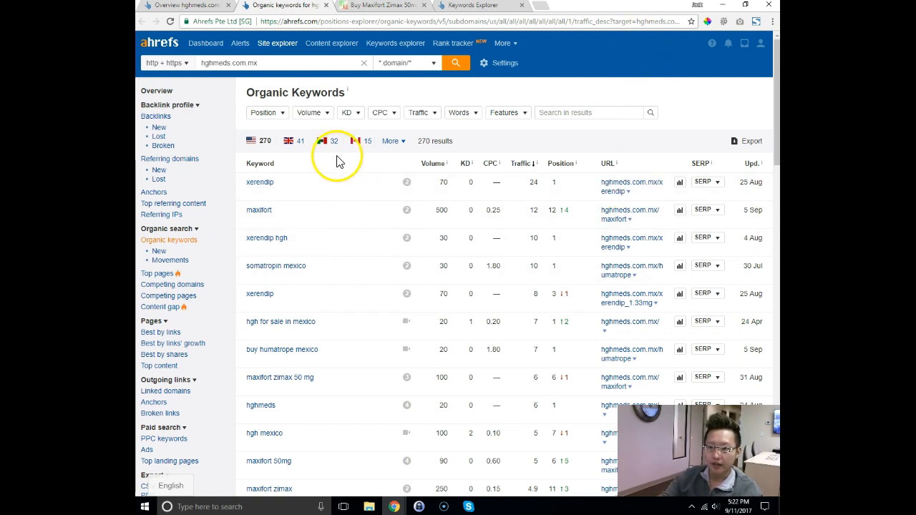